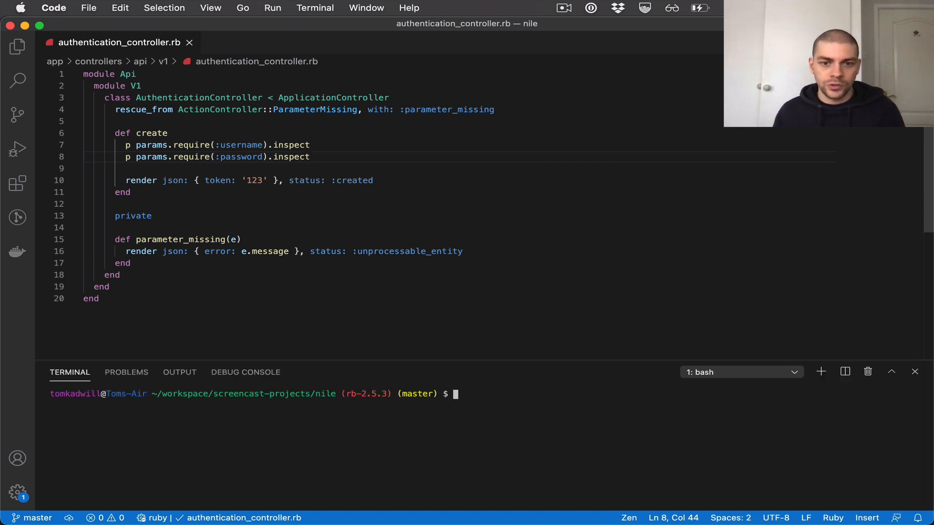
# - Generate a User model with a username:string field via bin/rails g model
pyautogui.write('bin/rails')
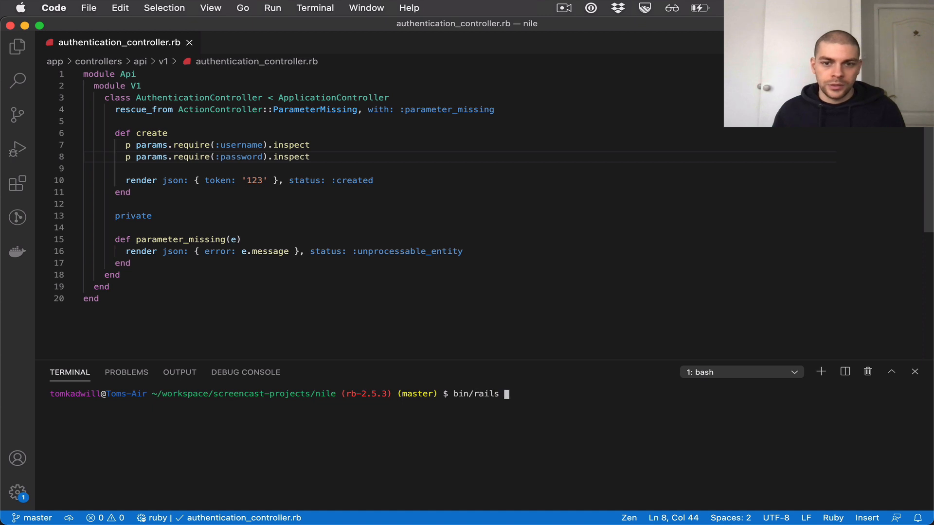
pyautogui.write('g model User')
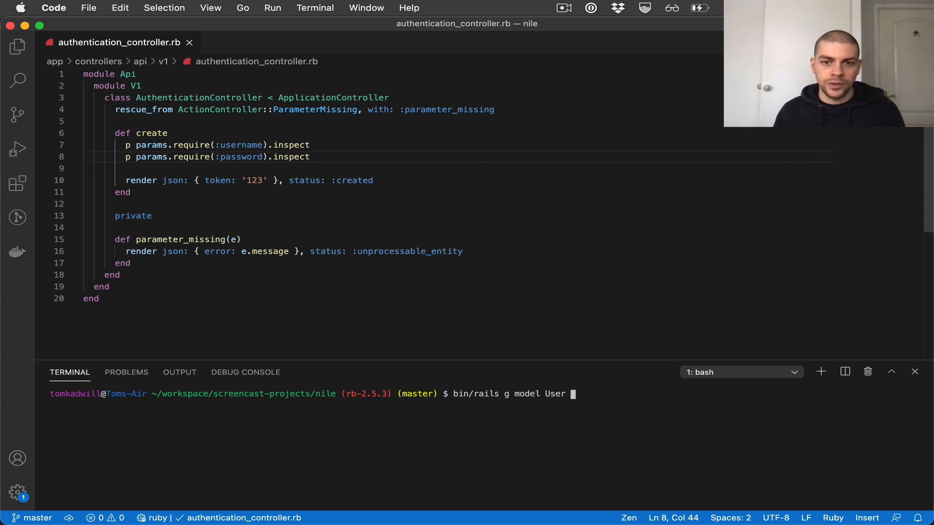
pyautogui.write('username:string')
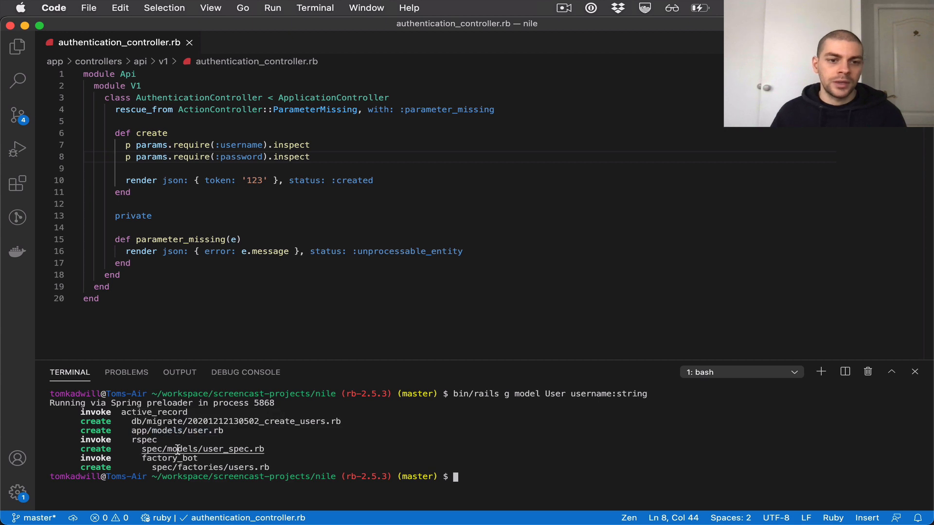
pyautogui.moveTo(202, 449)
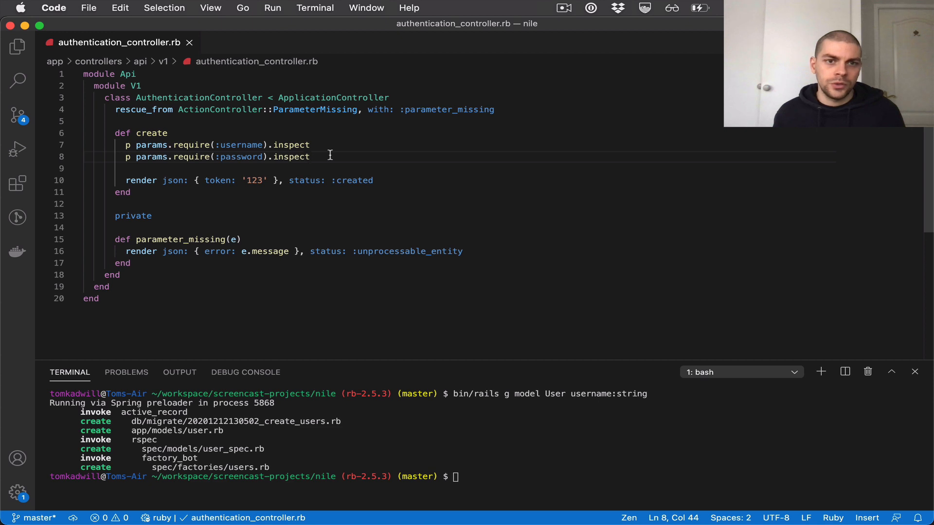
# - Look up the user with User.find_by(username: params.require(:username)) in the create action
pyautogui.click(310, 145)
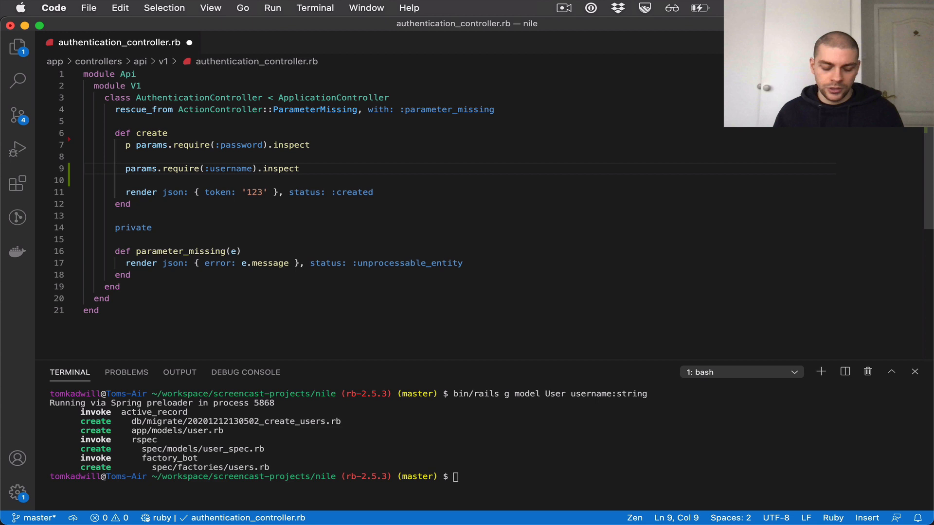
pyautogui.write('User')
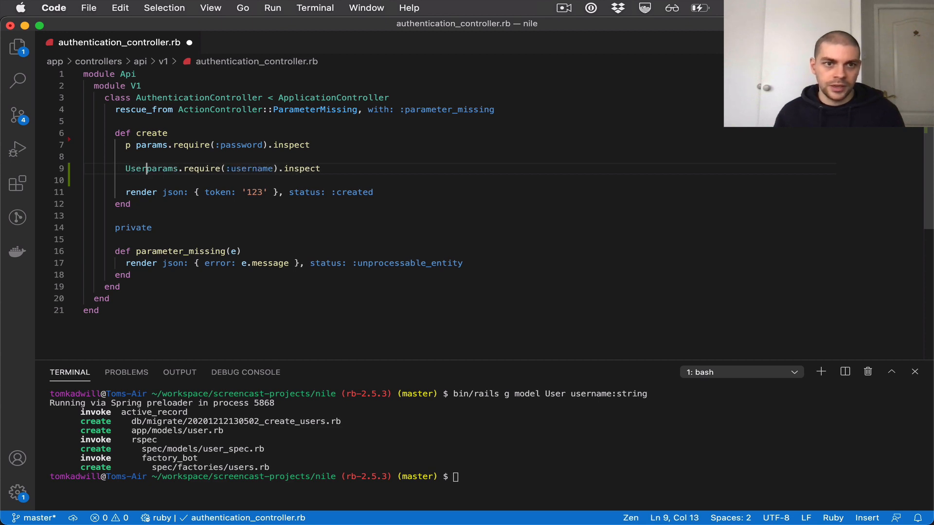
pyautogui.write('.')
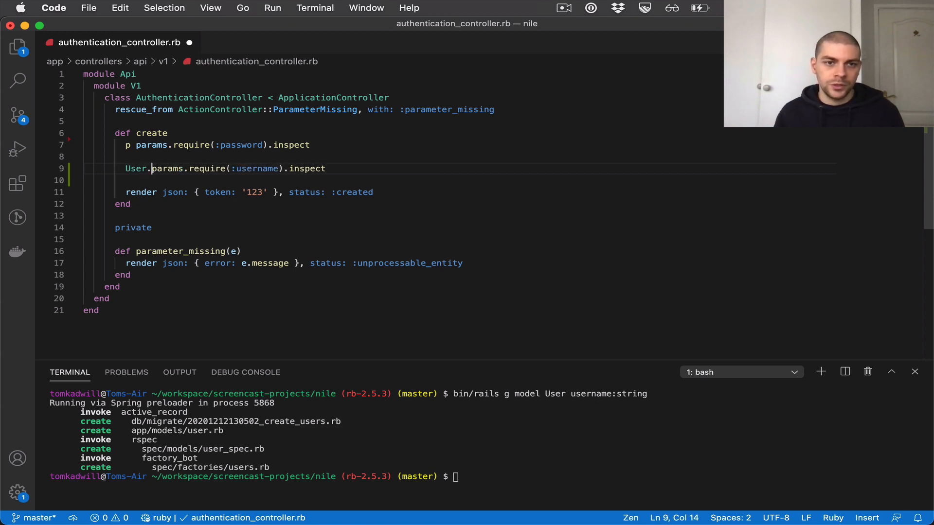
pyautogui.write('find_by(username:')
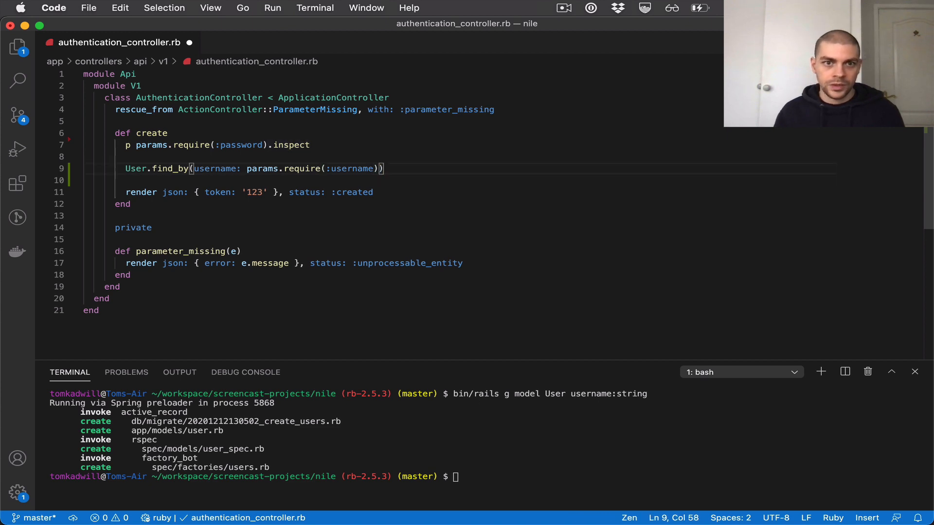
pyautogui.press('cmd+s')
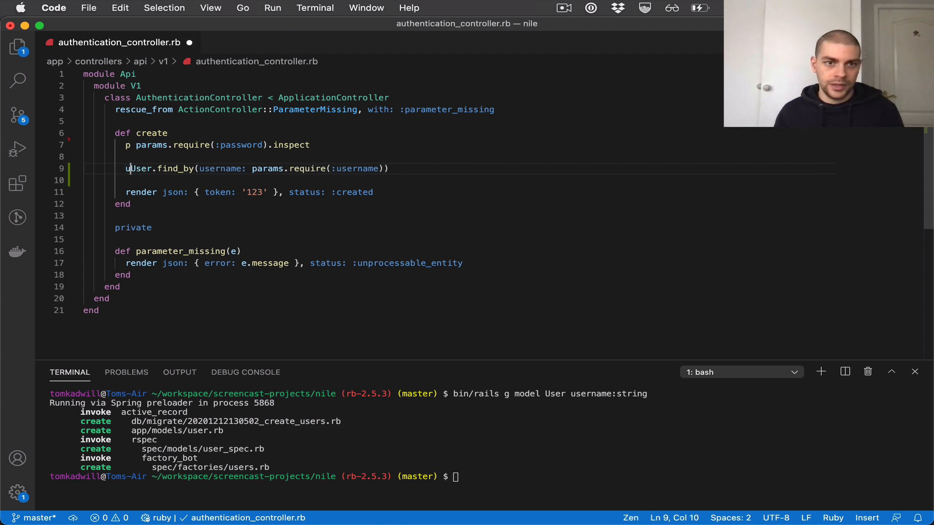
# - Assign the lookup to user and begin the AuthenticationTokenService call below it
pyautogui.write('user =')
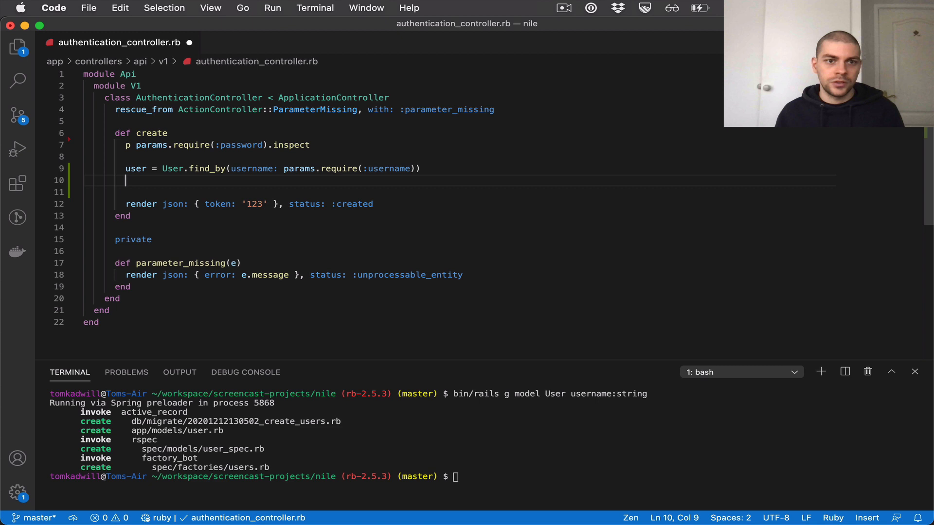
pyautogui.write('AuthenticationToken')
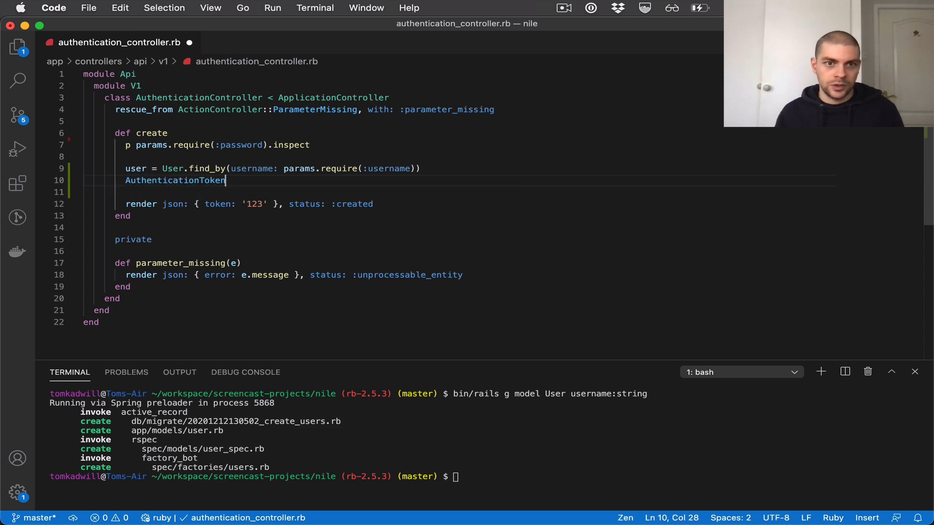
pyautogui.write('Service')
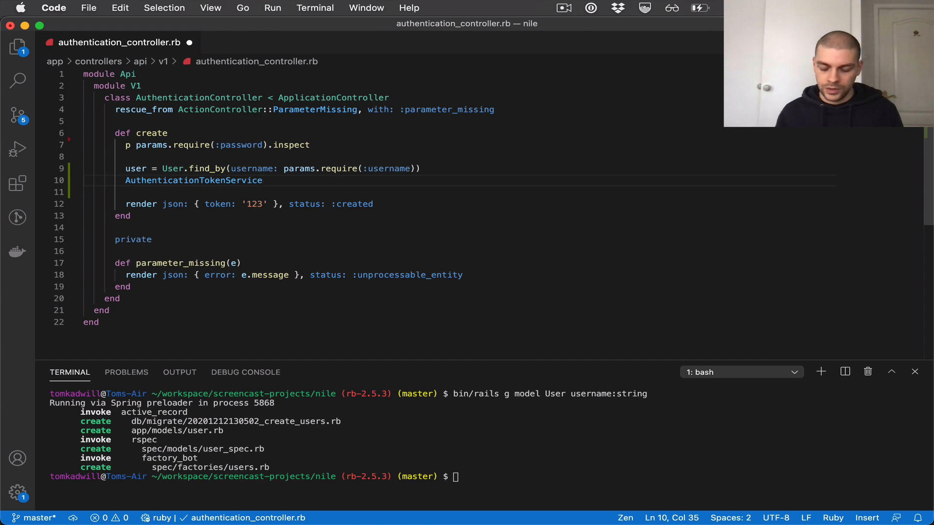
# - Peek at authentication_token_service.rb and return to the controller
pyautogui.press('cmd+p')
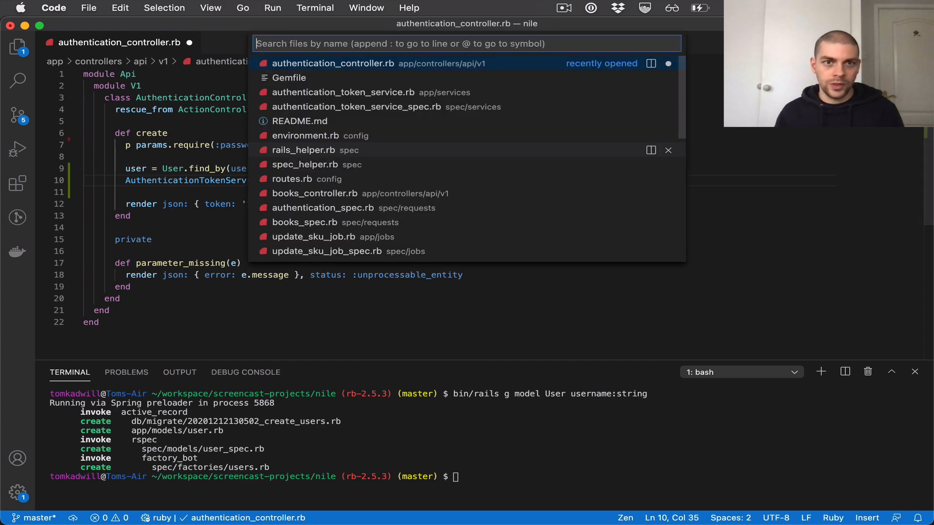
pyautogui.write('authenti')
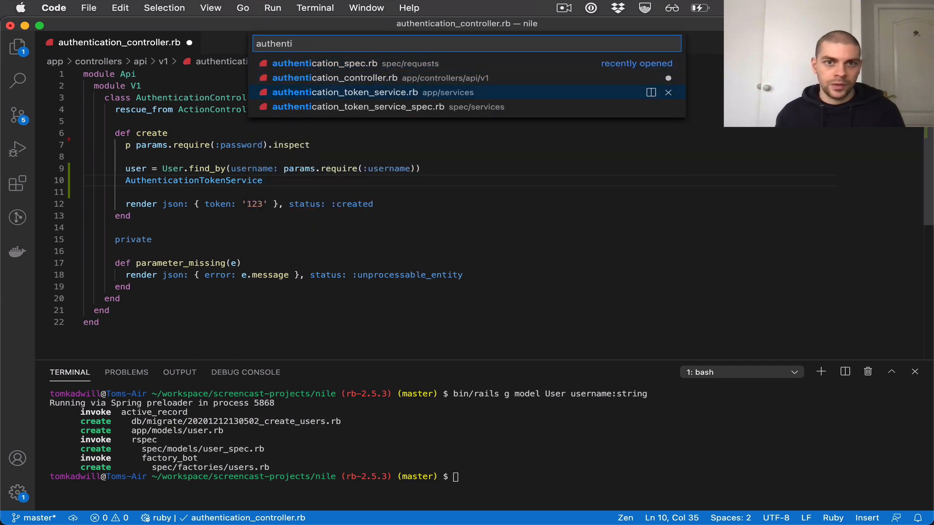
pyautogui.click(344, 92)
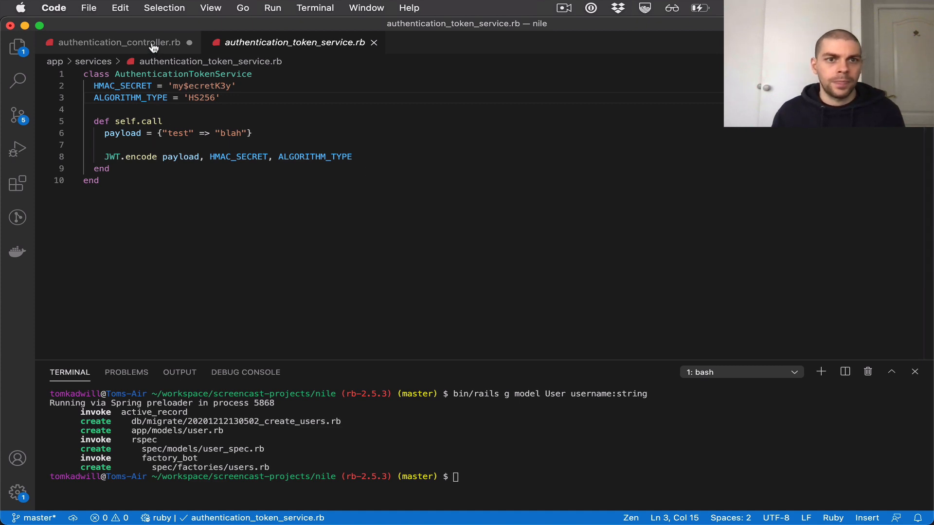
pyautogui.click(113, 42)
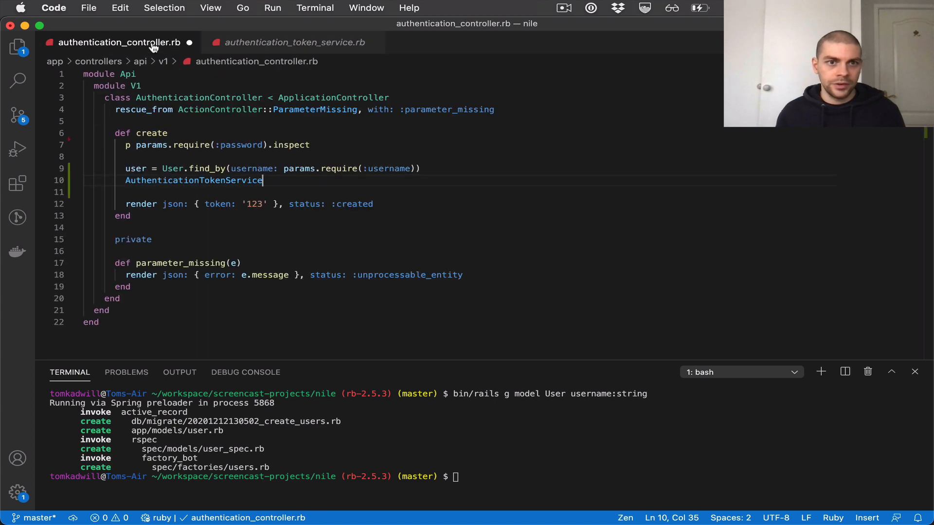
# - Complete AuthenticationTokenService.call(user.id) and save the controller
pyautogui.write('.cla')
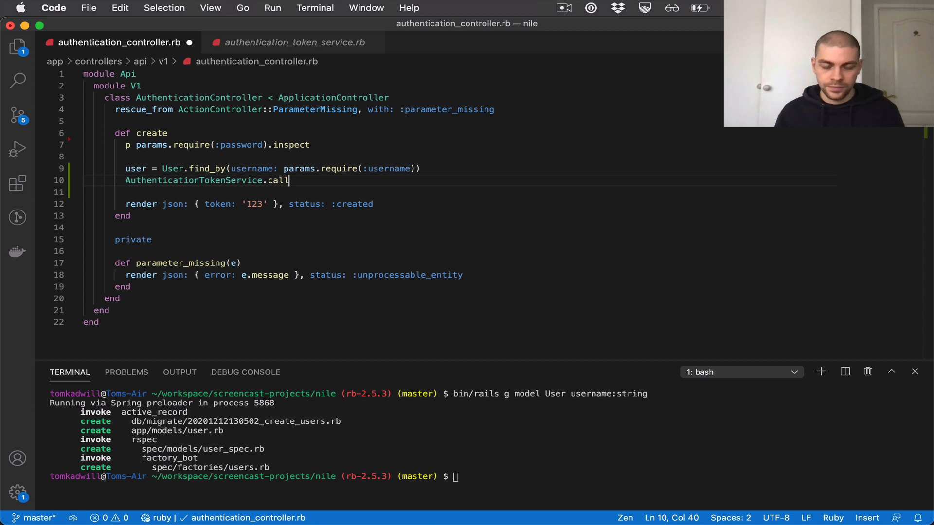
pyautogui.write('(user')
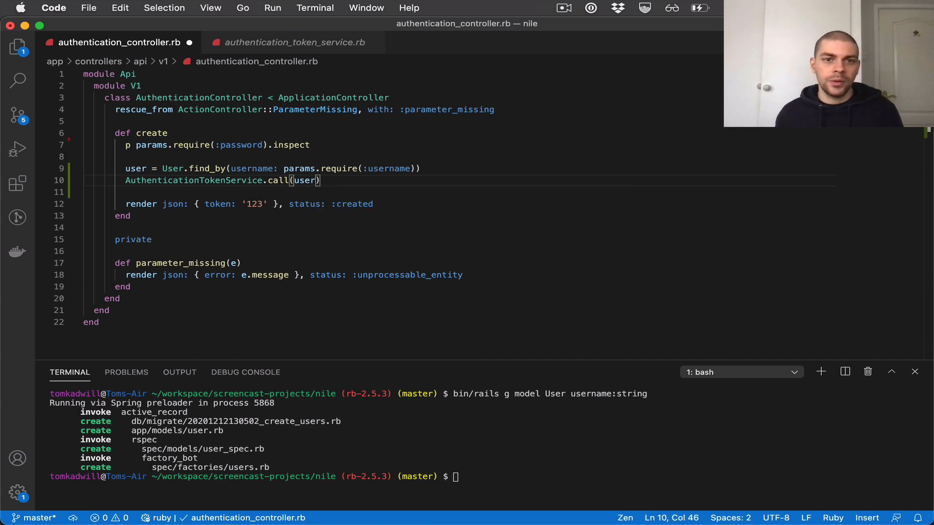
pyautogui.write('.')
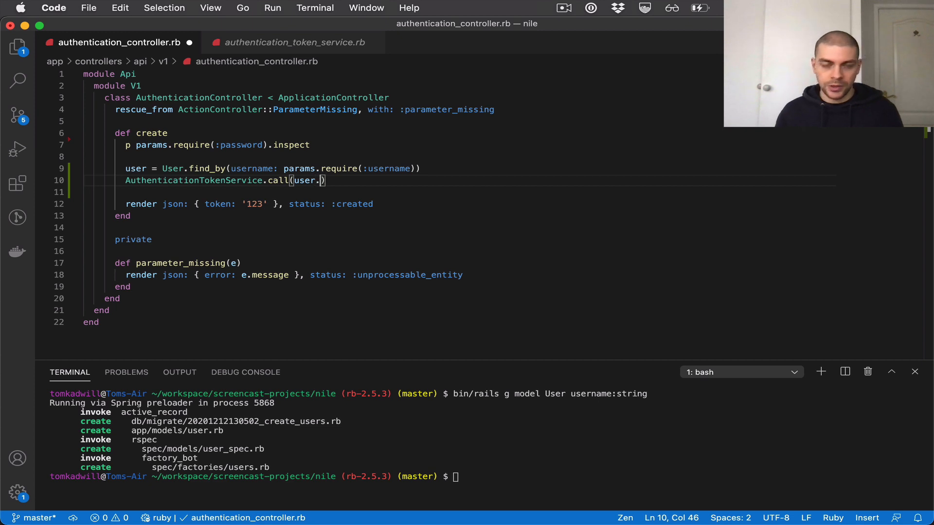
pyautogui.write('id')
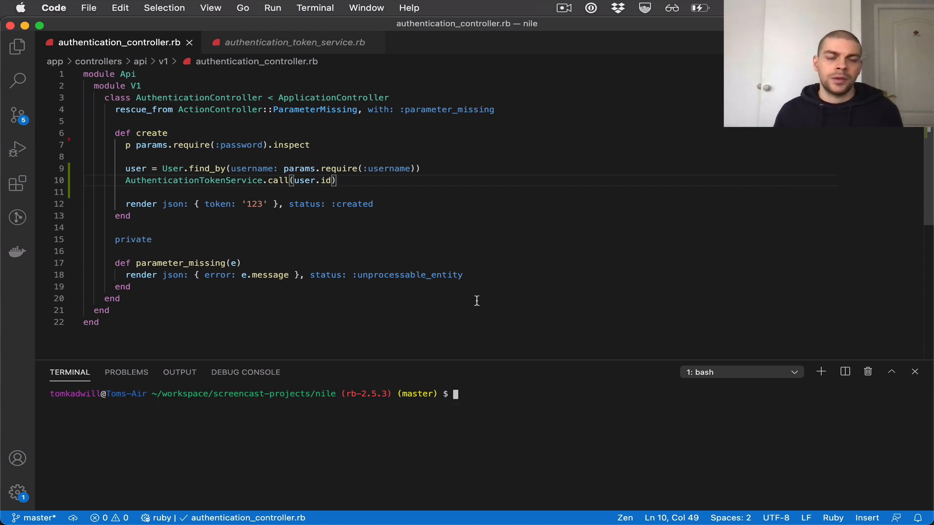
# - Run bundle exec rspec spec/, migrate, and inspect the undefined method id for nil failure
pyautogui.write('bundle exec rspec spec/')
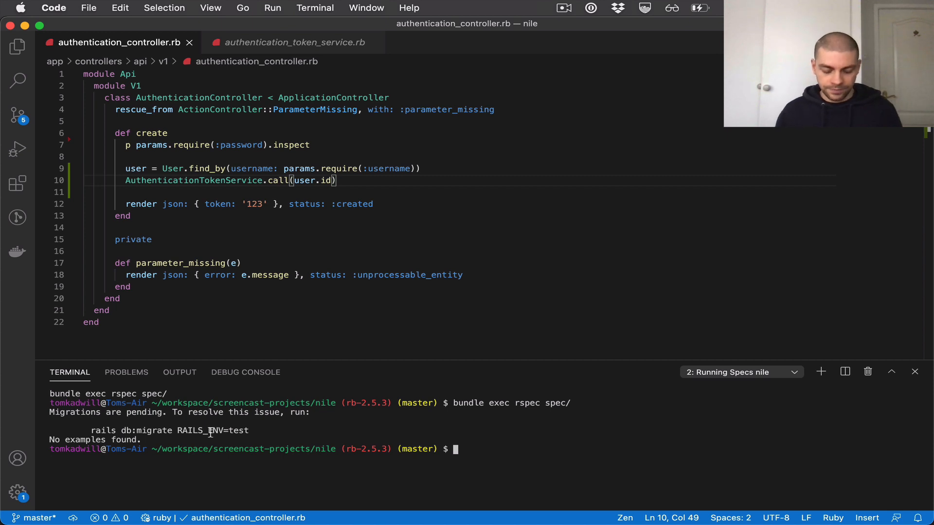
pyautogui.write('bin/rail')
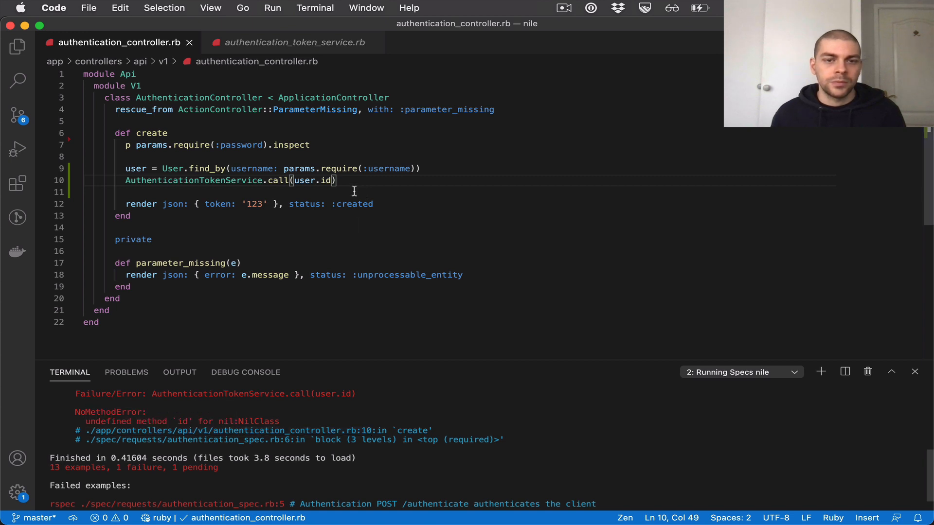
pyautogui.moveTo(305, 180)
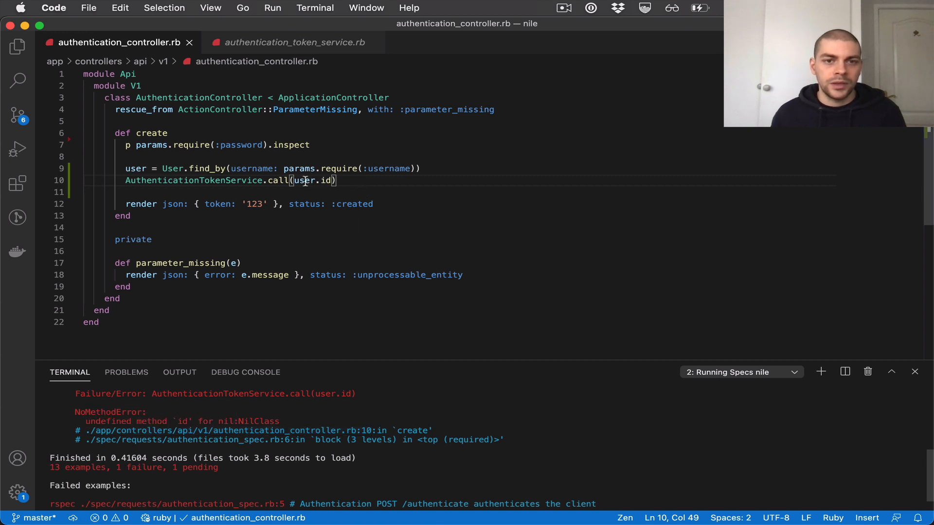
pyautogui.doubleClick(303, 180)
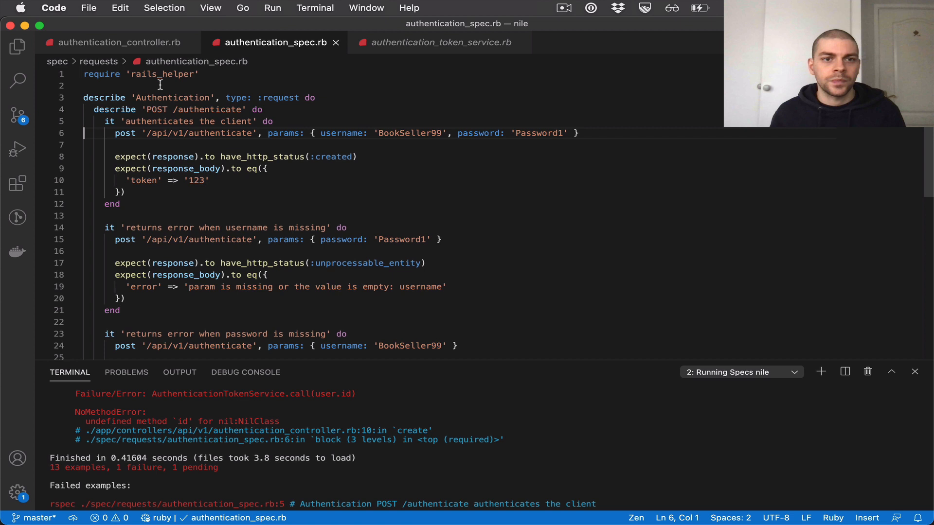
# - Review the authenticate request and BookSeller99 username in authentication_spec.rb
pyautogui.moveTo(115, 133); pyautogui.dragTo(411, 133)
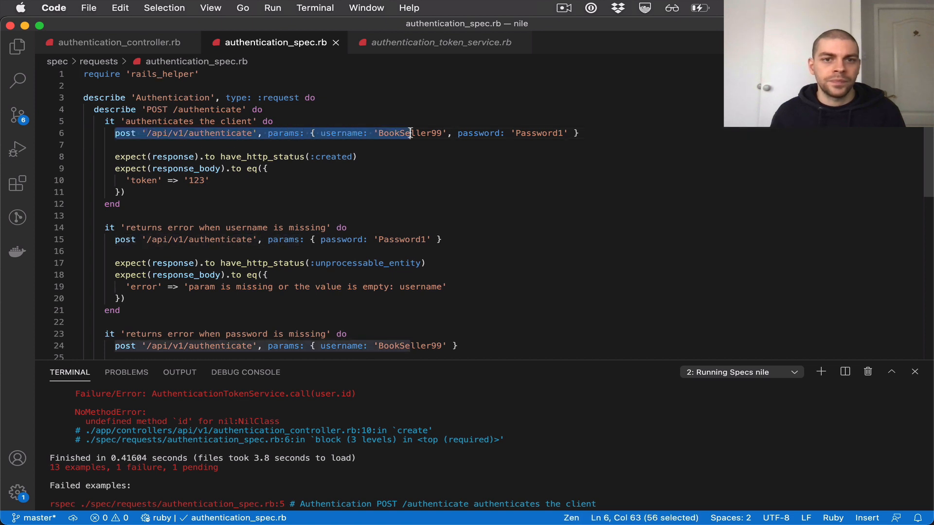
pyautogui.moveTo(140, 52)
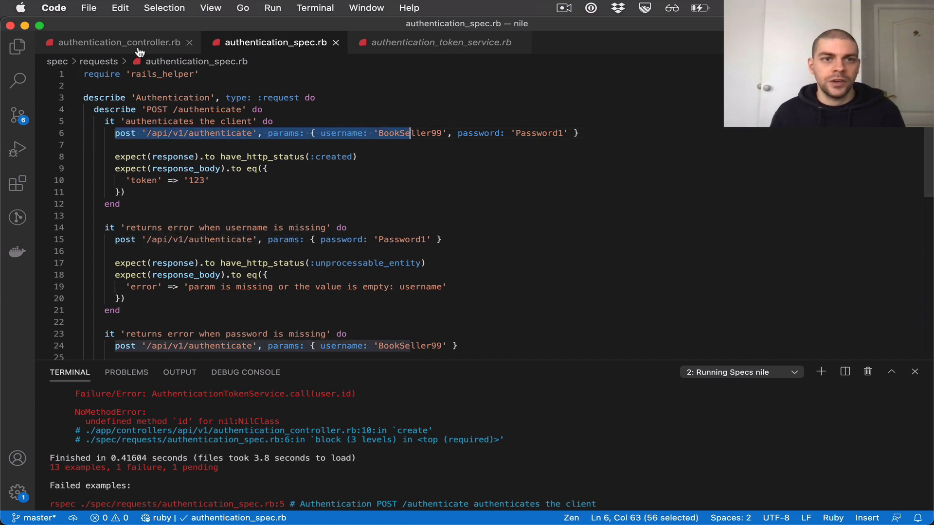
pyautogui.click(116, 43)
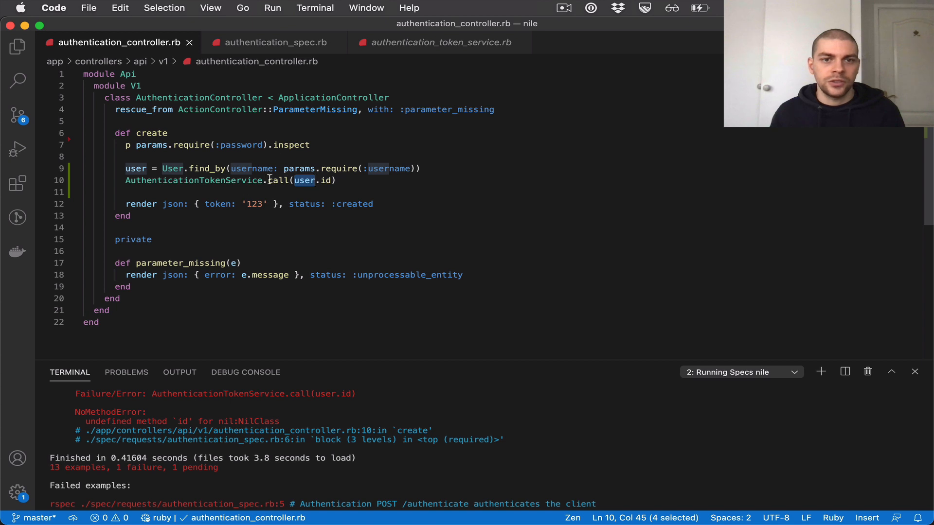
pyautogui.click(275, 43)
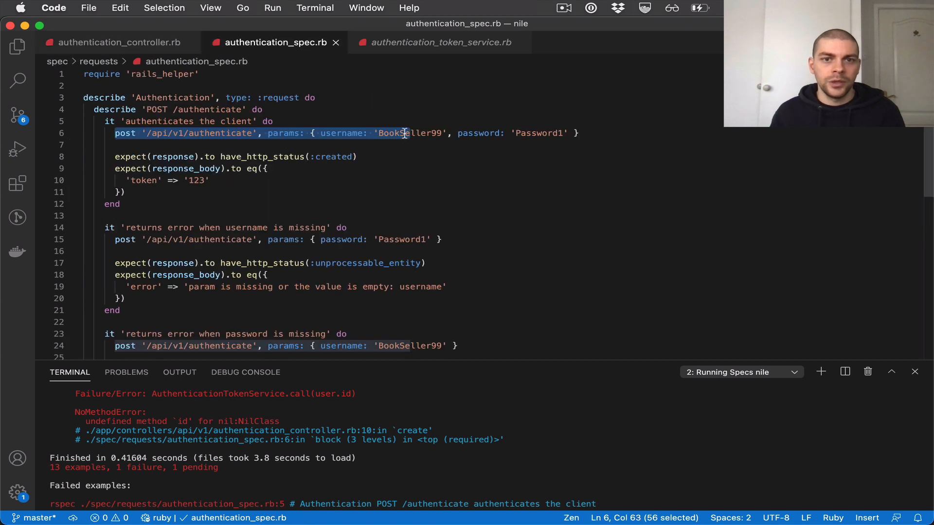
pyautogui.doubleClick(407, 133)
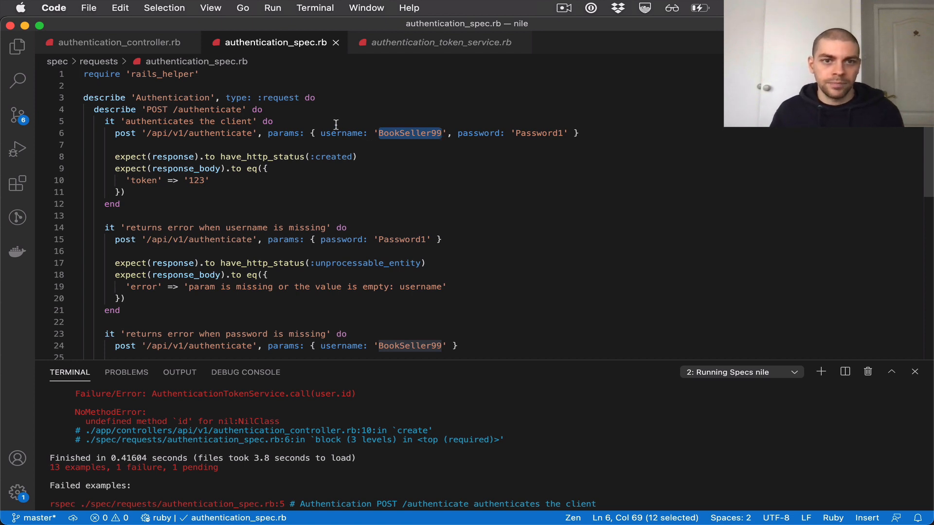
pyautogui.click(273, 121)
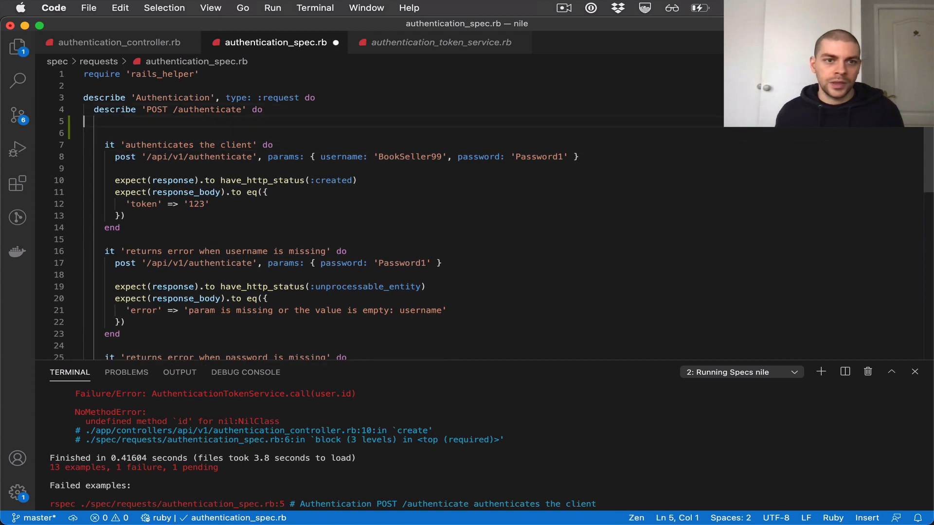
# - Add let(:user) { FactoryBot.create(:user) } to the spec and save it
pyautogui.write('let(:')
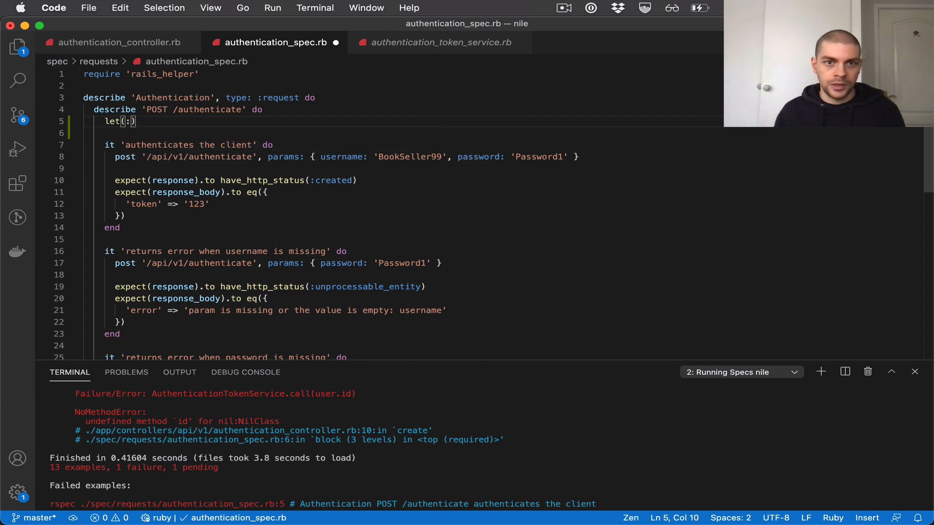
pyautogui.write('user')
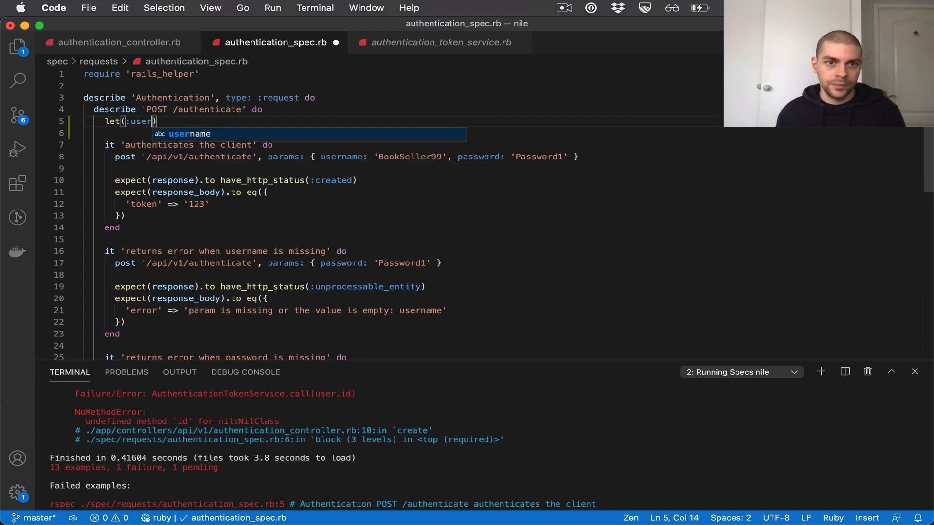
pyautogui.write('{ }')
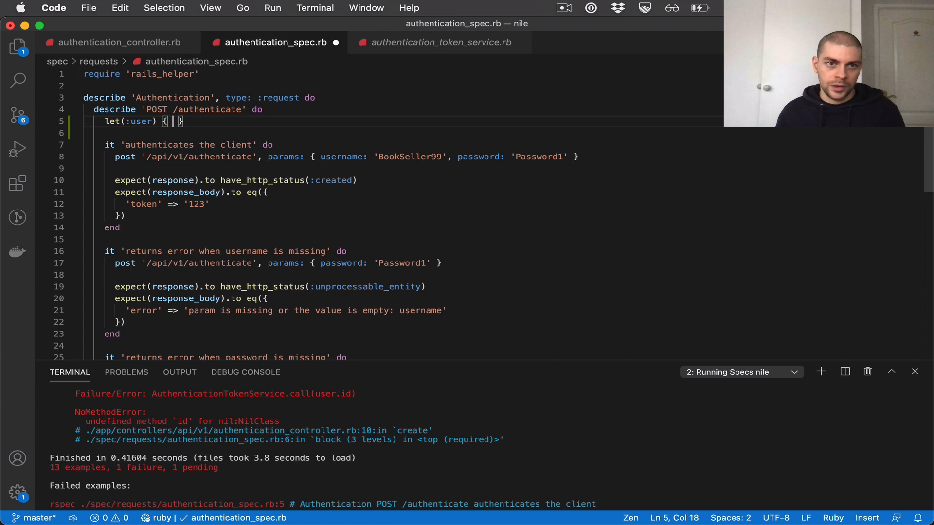
pyautogui.write('FactoryBot.create(')
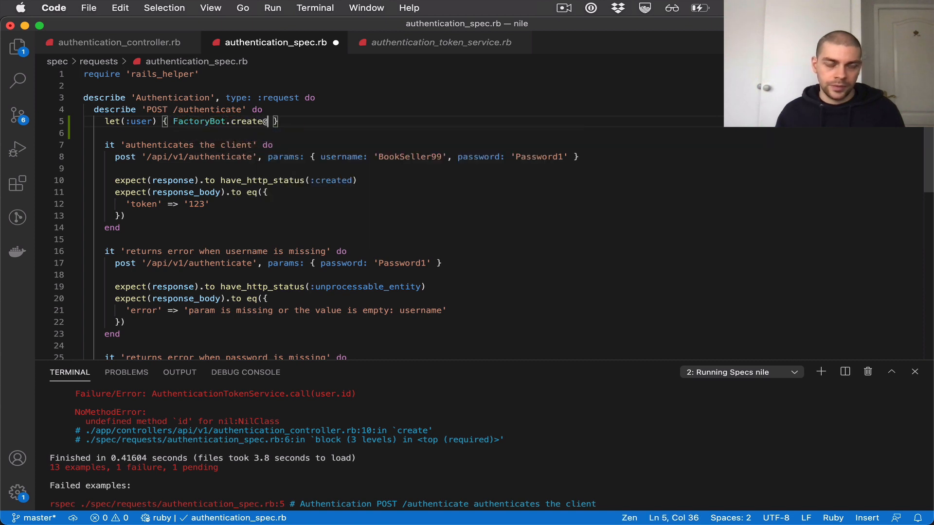
pyautogui.write(':user)')
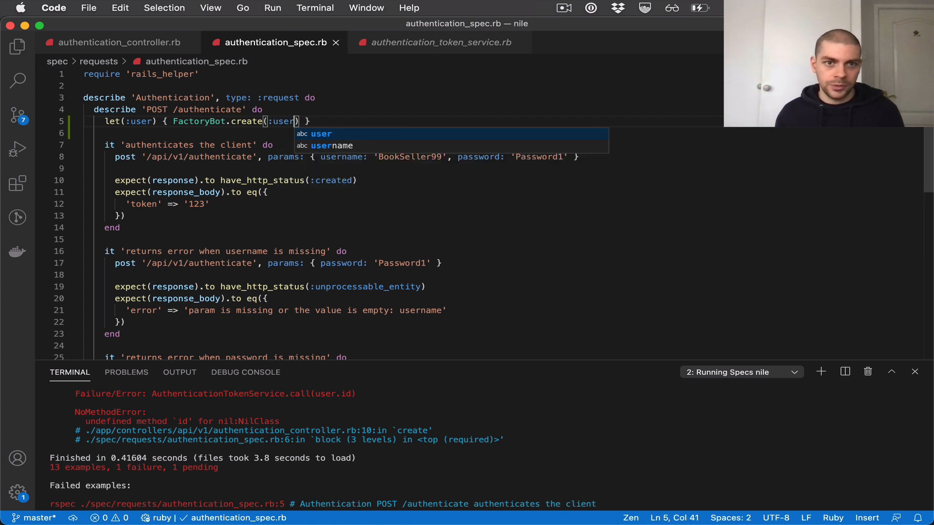
pyautogui.press('cmd+p')
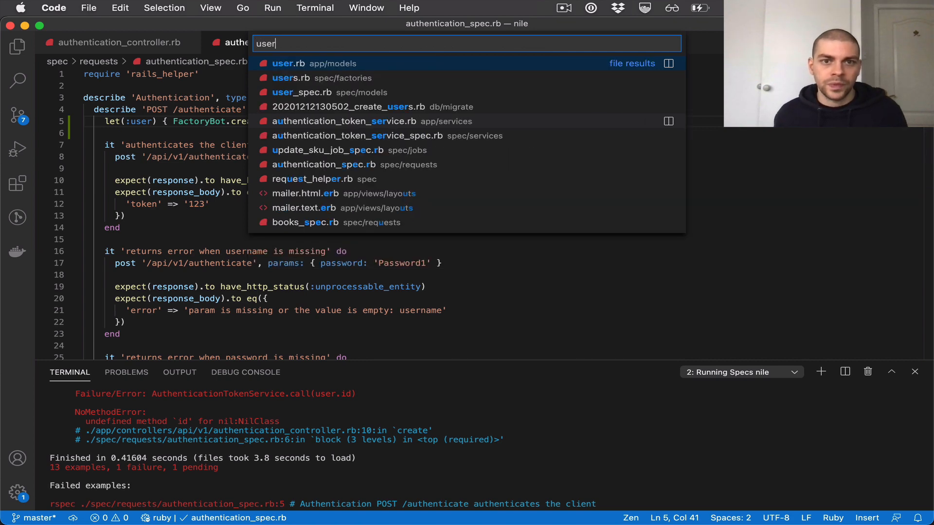
# - Check the users factory, then create the spec user with username: 'BookSeller99'
pyautogui.click(286, 78)
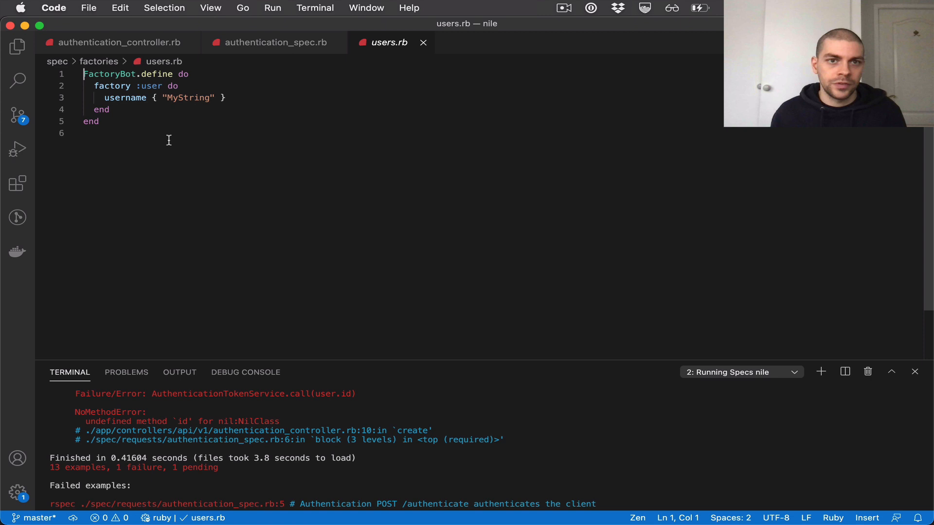
pyautogui.moveTo(202, 109)
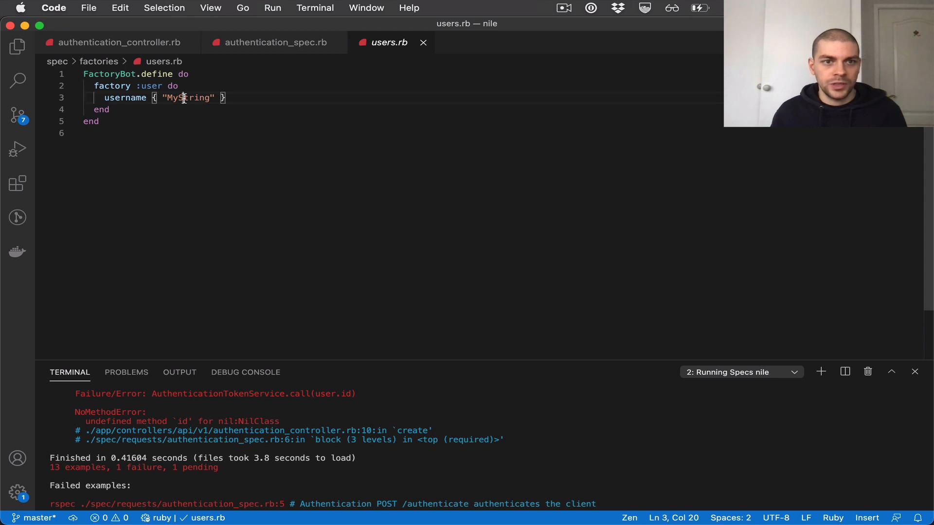
pyautogui.doubleClick(188, 98)
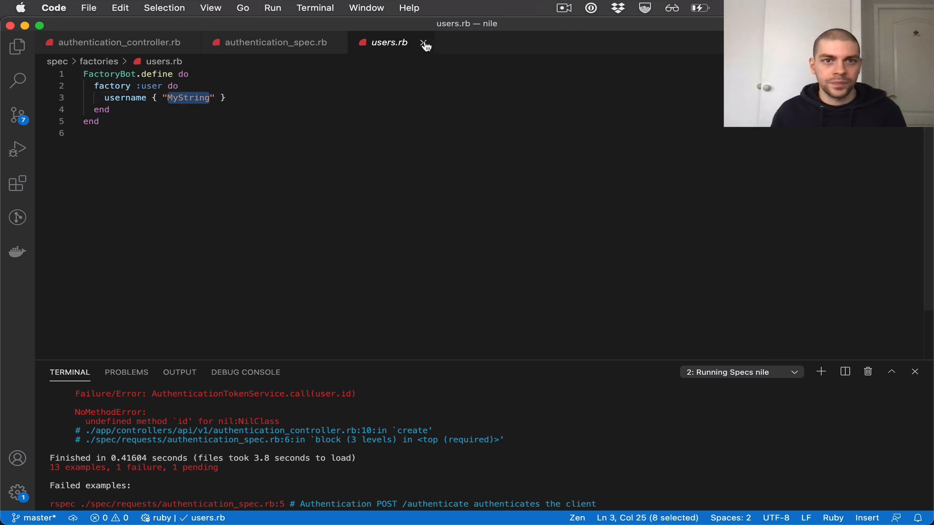
pyautogui.click(424, 42)
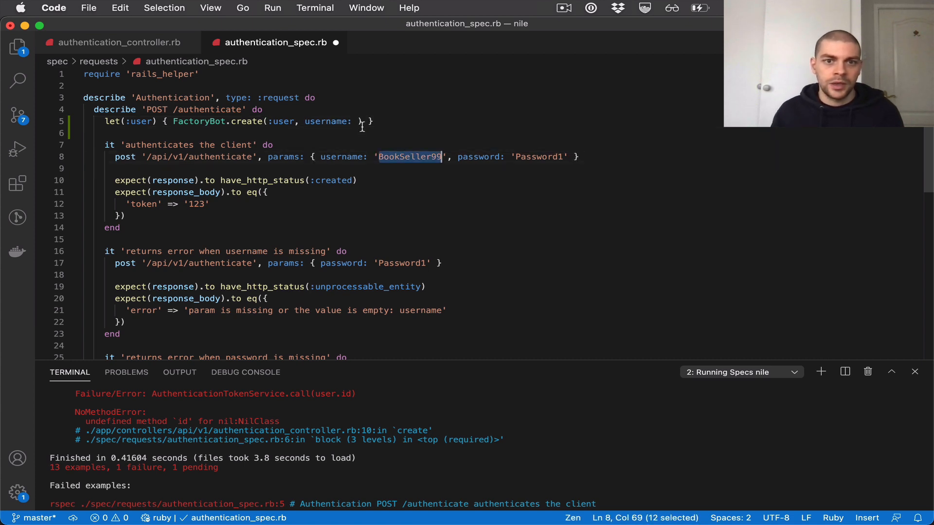
pyautogui.write("'BookSeller99')")
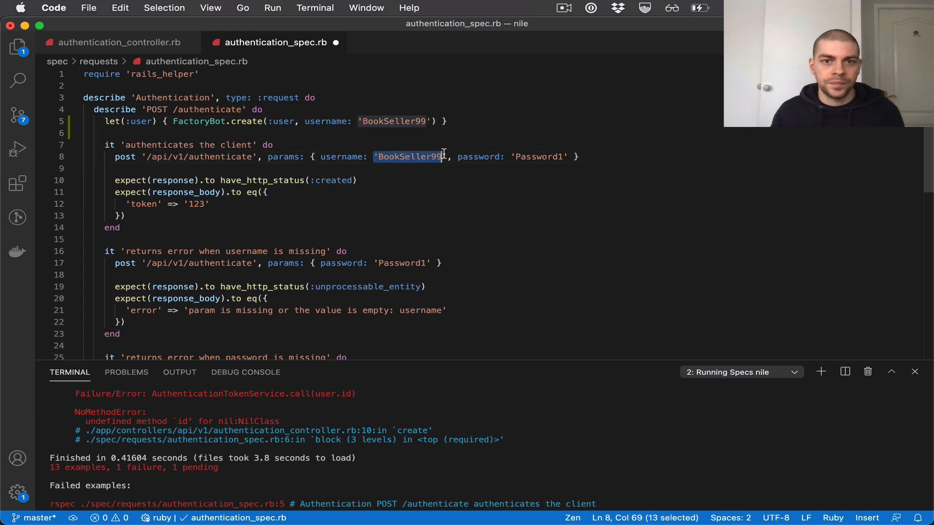
# - Post user.username in the request and rerun to reveal the ArgumentError
pyautogui.write('user')
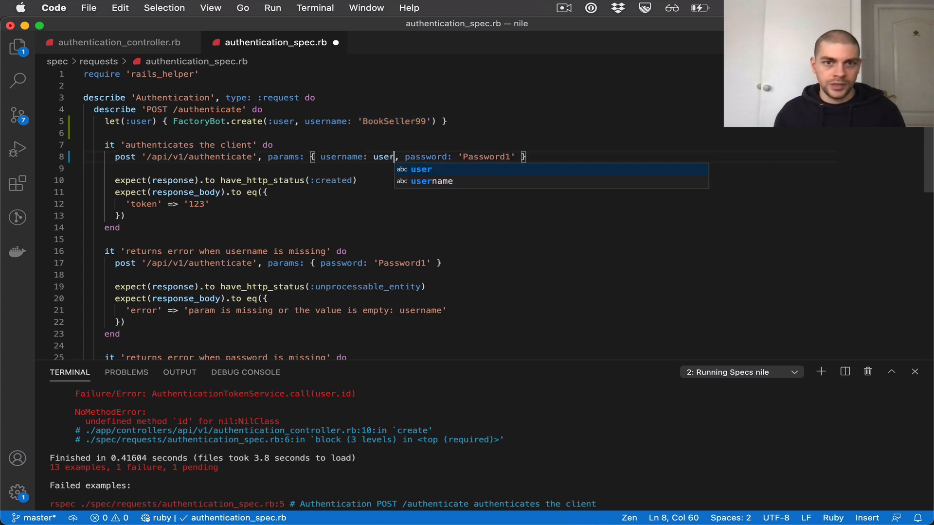
pyautogui.write('.username')
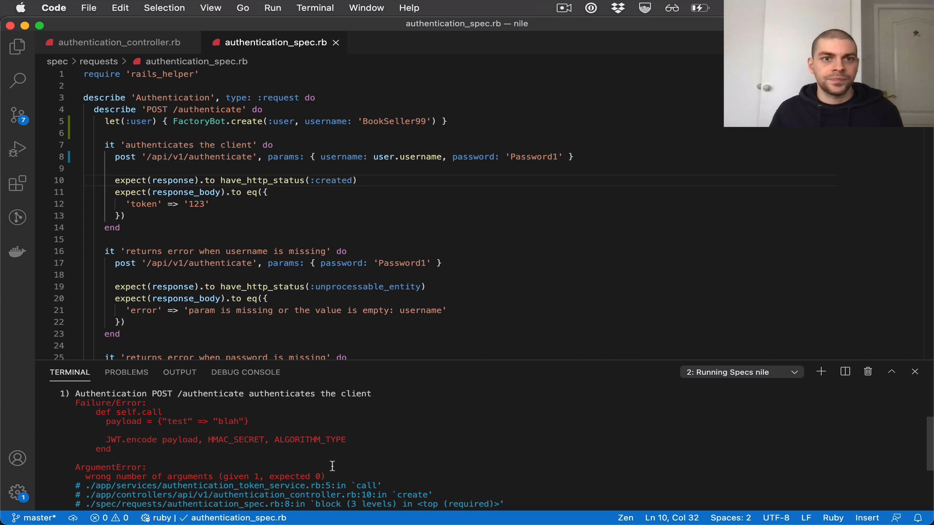
pyautogui.click(117, 42)
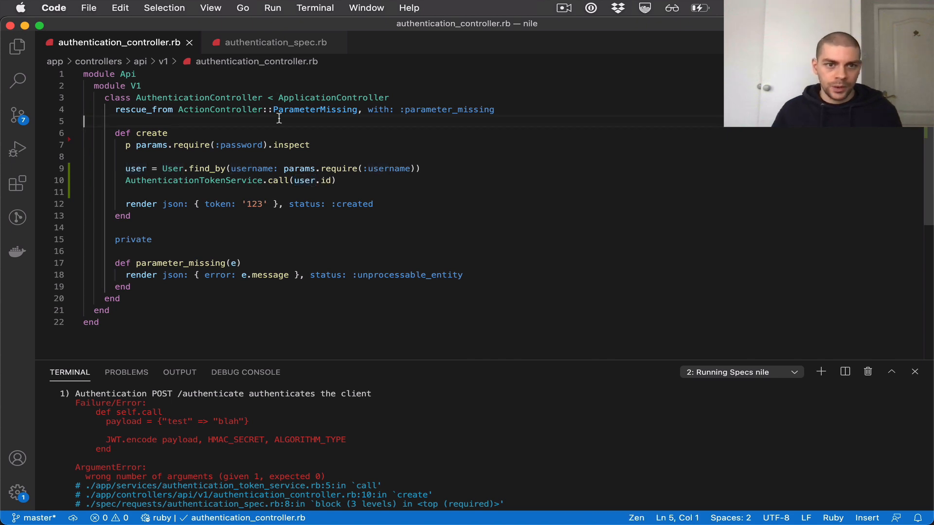
# - Change the token service to def self.call(user_id)
pyautogui.write('authen')
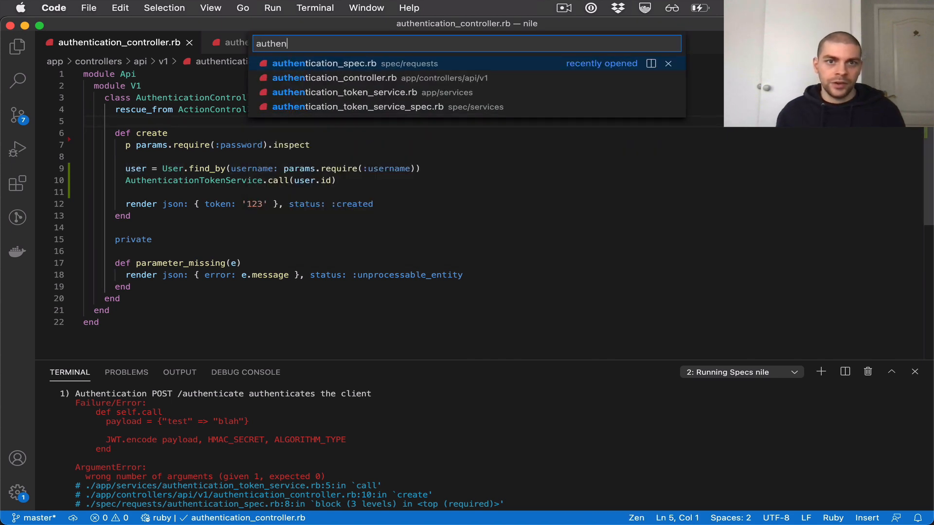
pyautogui.click(345, 92)
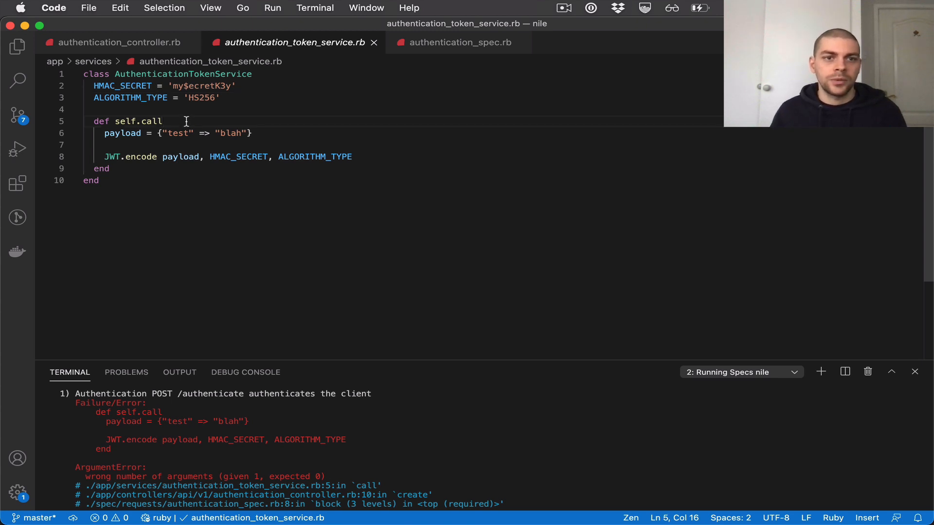
pyautogui.write('()')
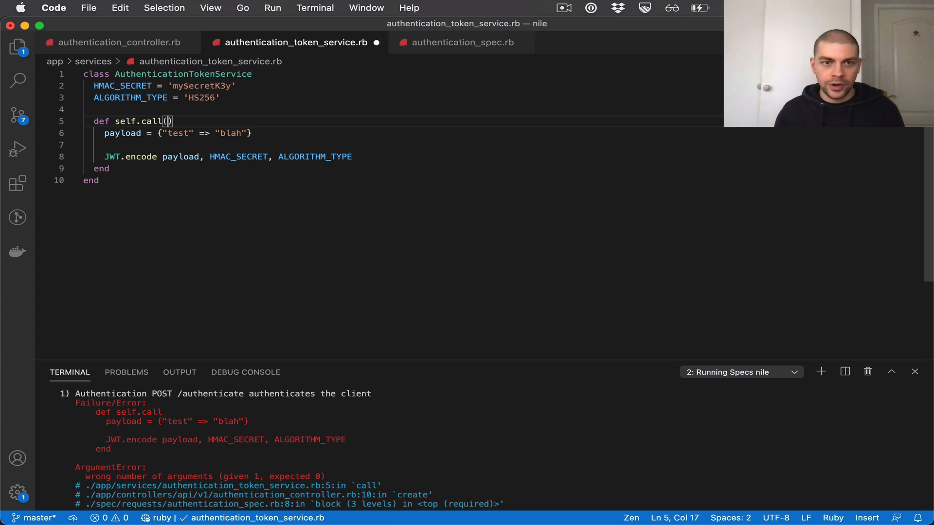
pyautogui.write('user_')
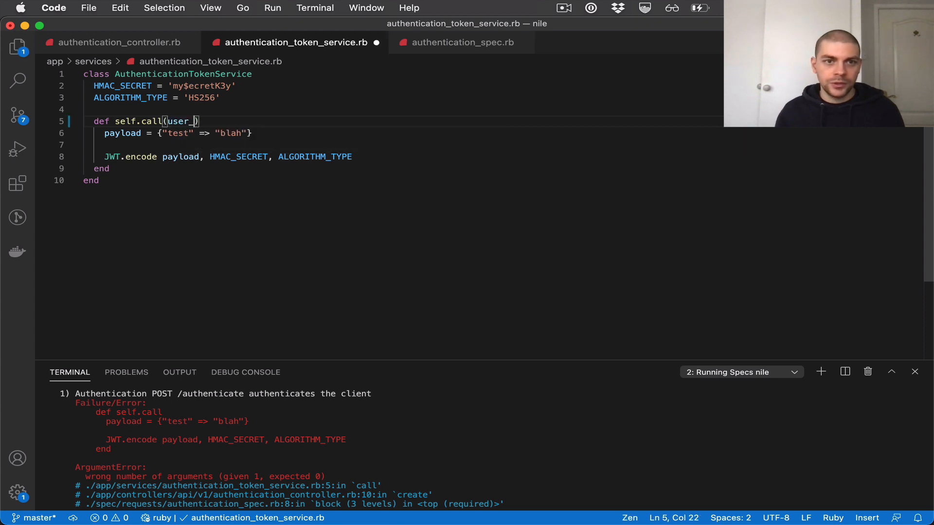
pyautogui.write('id')
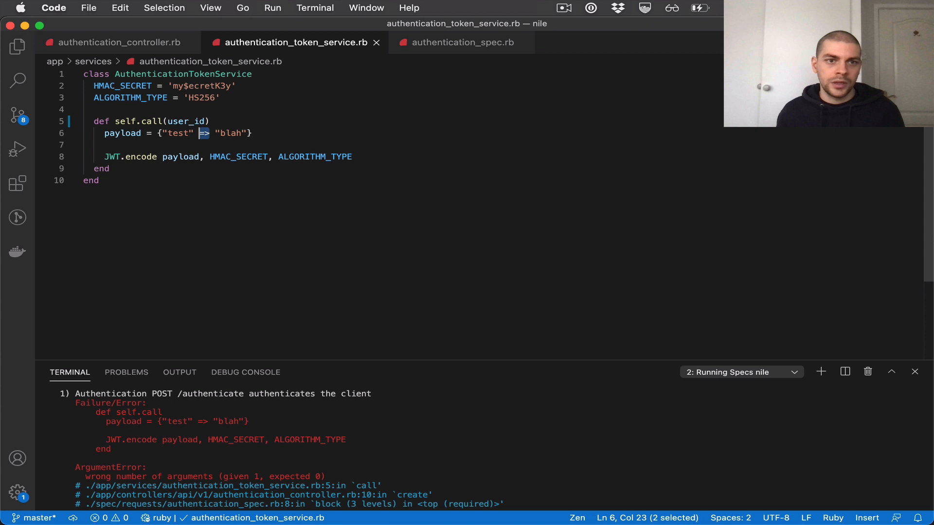
# - Encode payload = {user_id: user_id} and rerun the specs
pyautogui.write('user_id:')
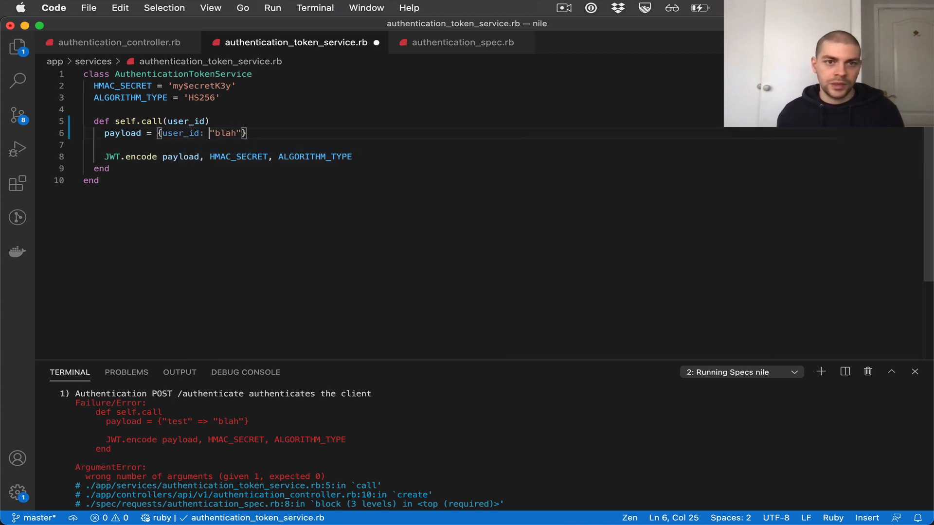
pyautogui.doubleClick(225, 133)
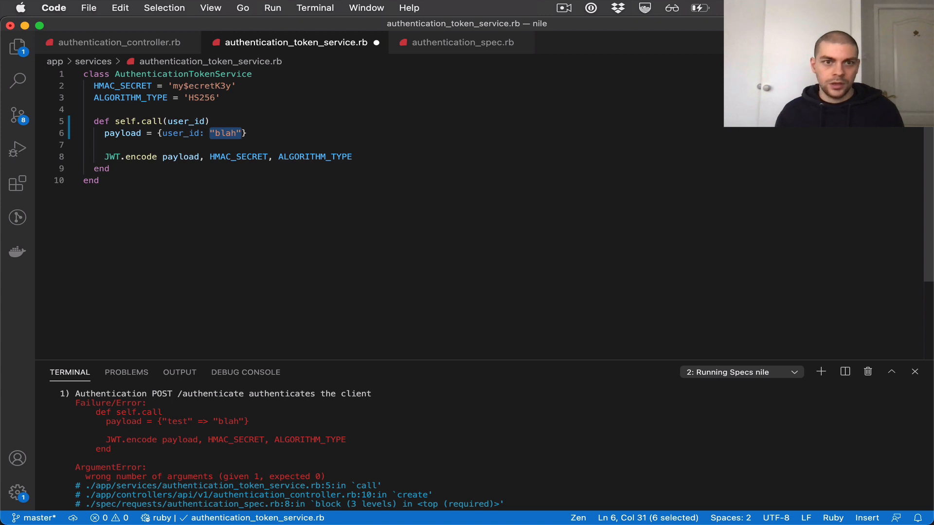
pyautogui.write('user_id')
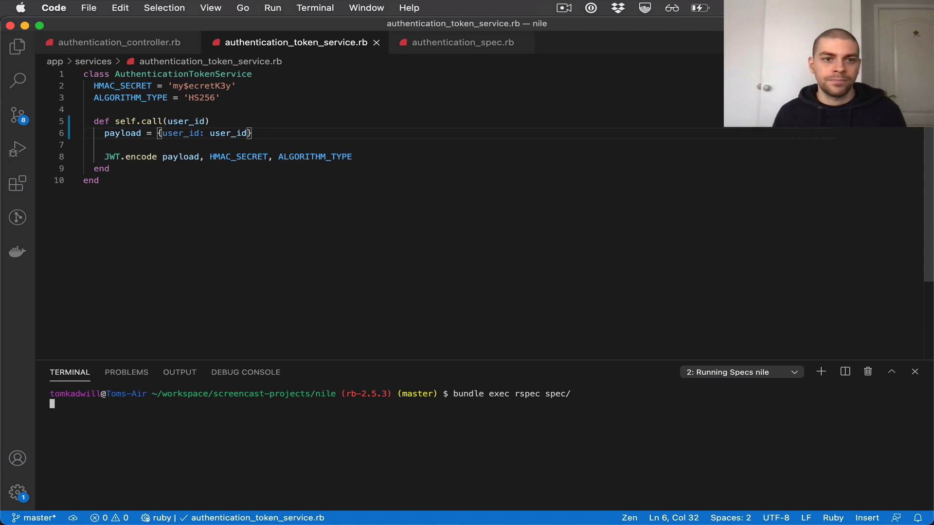
# - Run the suite and change the token service spec to described_class.call(1)
pyautogui.press('Return')
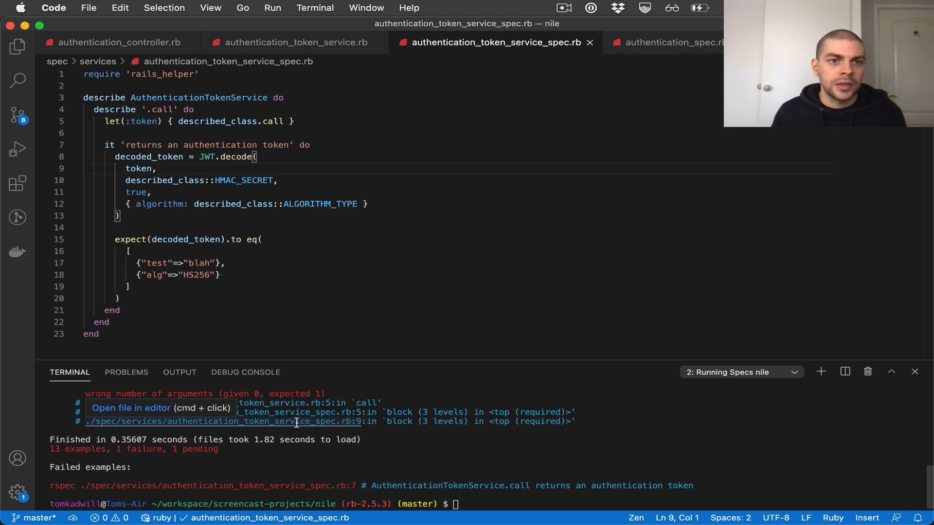
pyautogui.moveTo(207, 239)
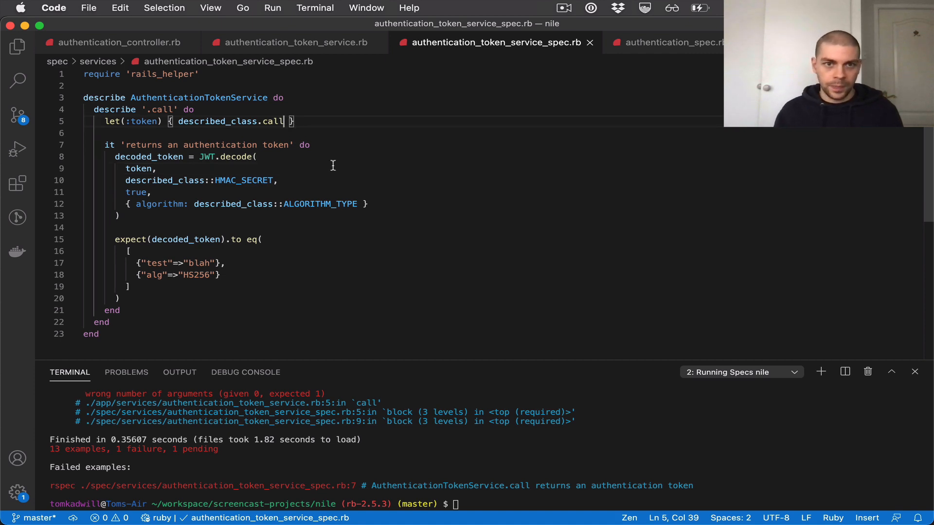
pyautogui.write('(')
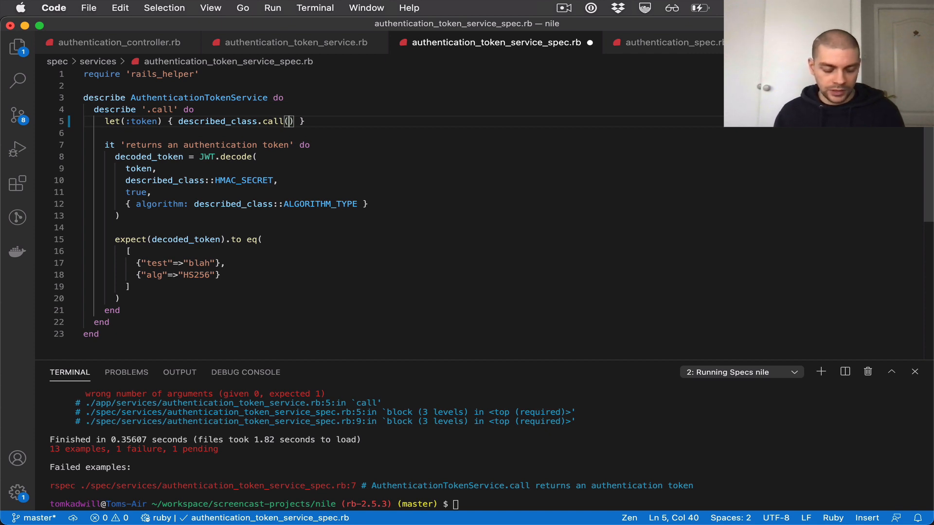
pyautogui.write("'1'")
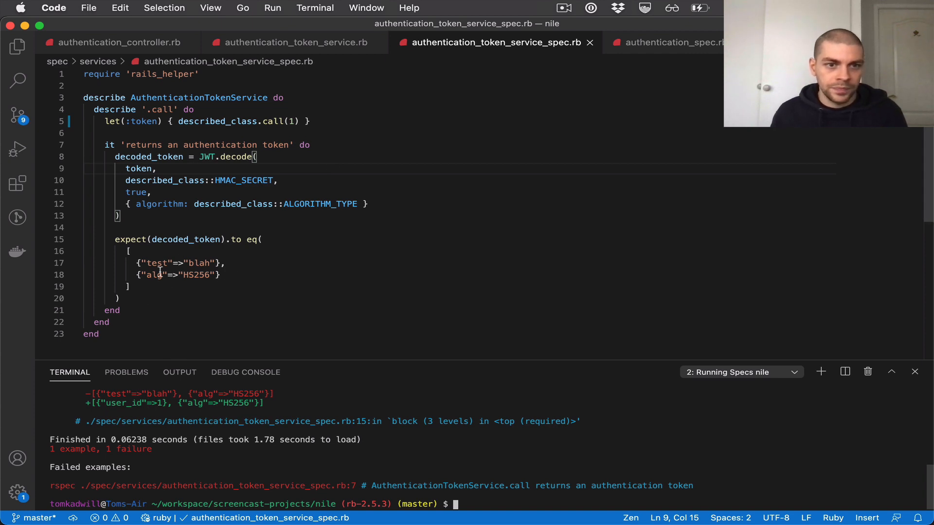
# - Expect "user_id"=>1 in the decoded payload and rerun rspec to all green
pyautogui.doubleClick(156, 263)
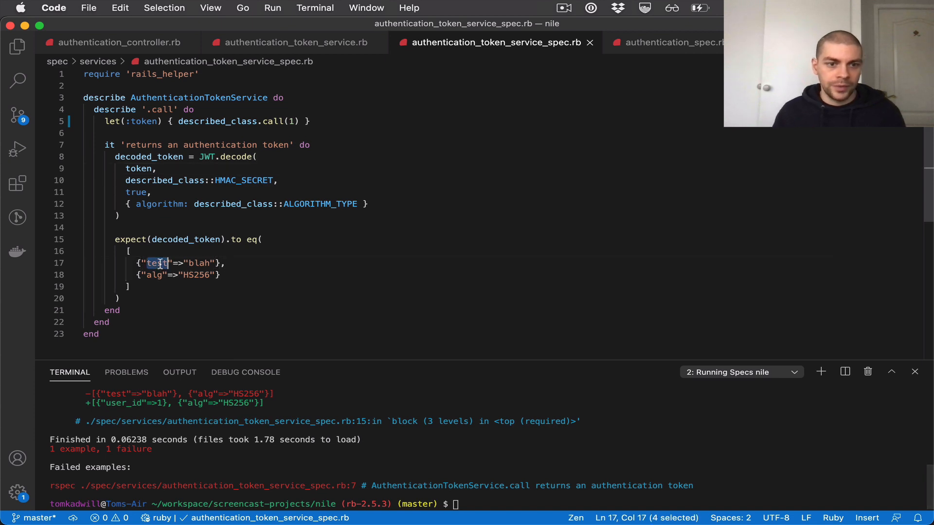
pyautogui.write('user_id"=>1},')
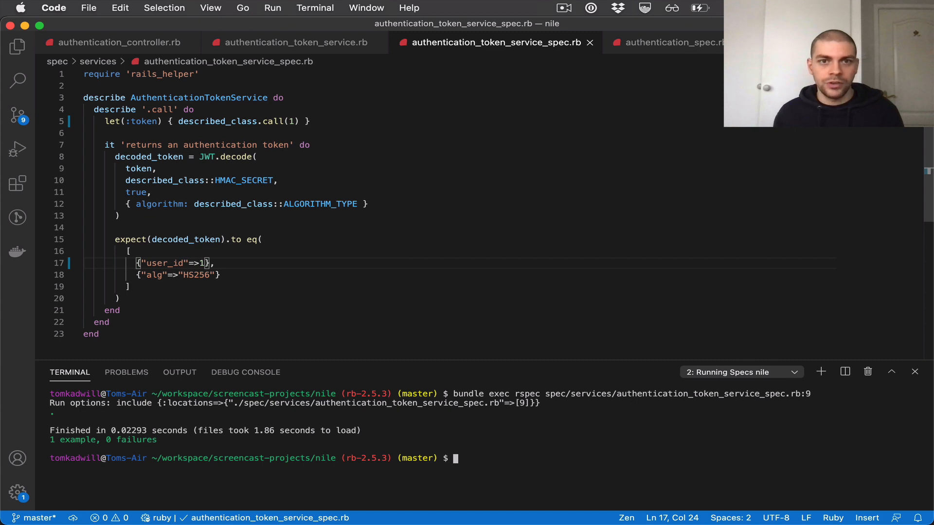
pyautogui.write('bundle exec rspec spec/')
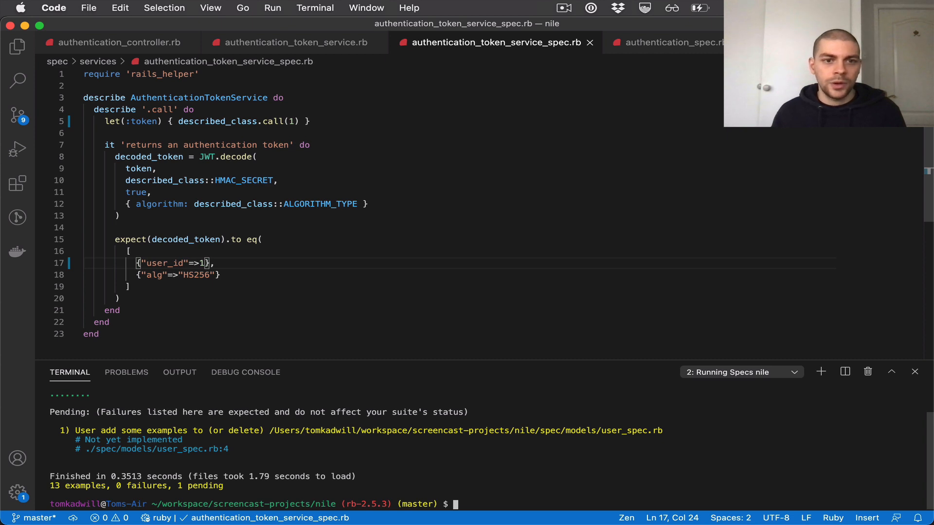
pyautogui.moveTo(493, 291)
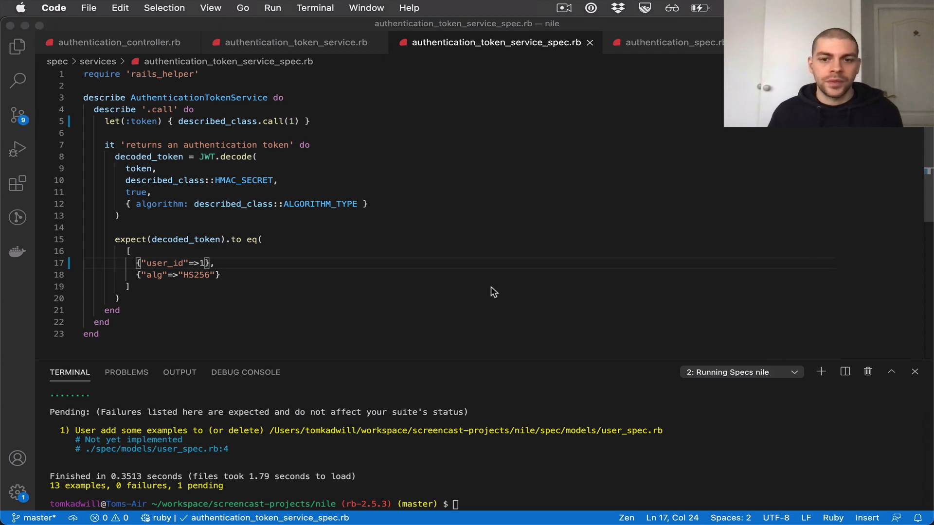
pyautogui.moveTo(485, 437)
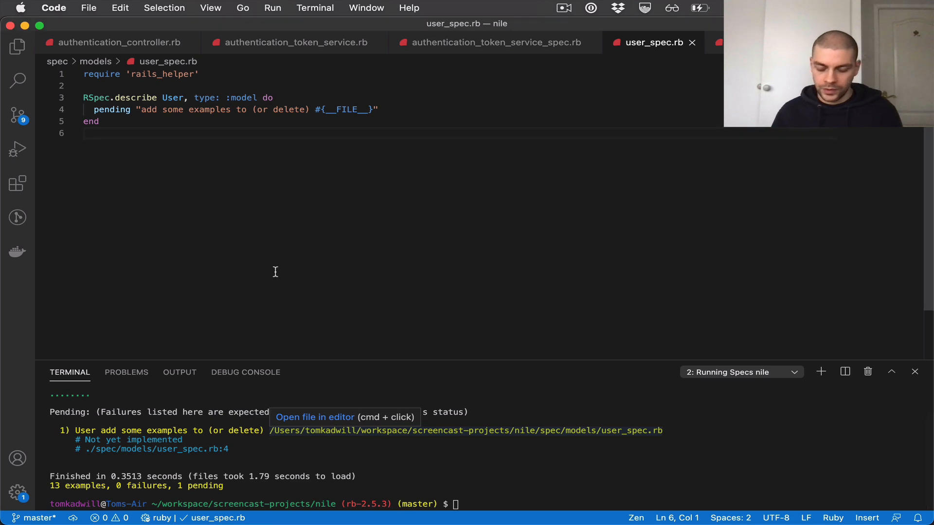
# - Delete the placeholder user_spec.rb and rerun the suite: 12 examples, 0 failures
pyautogui.write('rev')
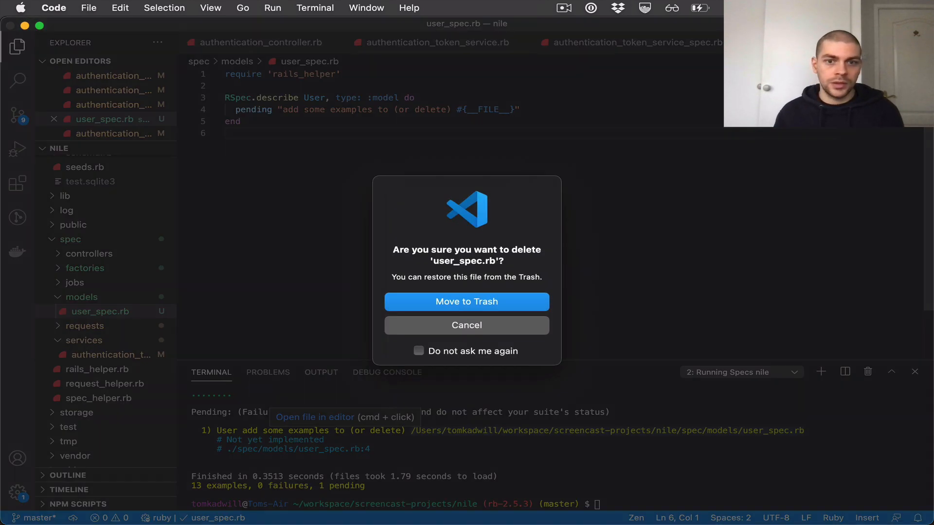
pyautogui.click(467, 302)
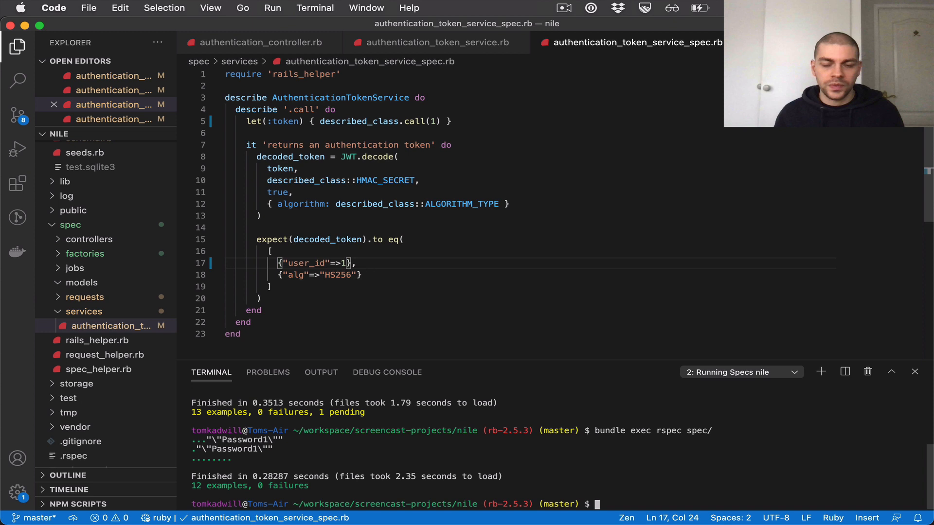
# - In bin/rails c, run User.create!(username: 'BookSeller99') and check User.count
pyautogui.write('bin/rails c')
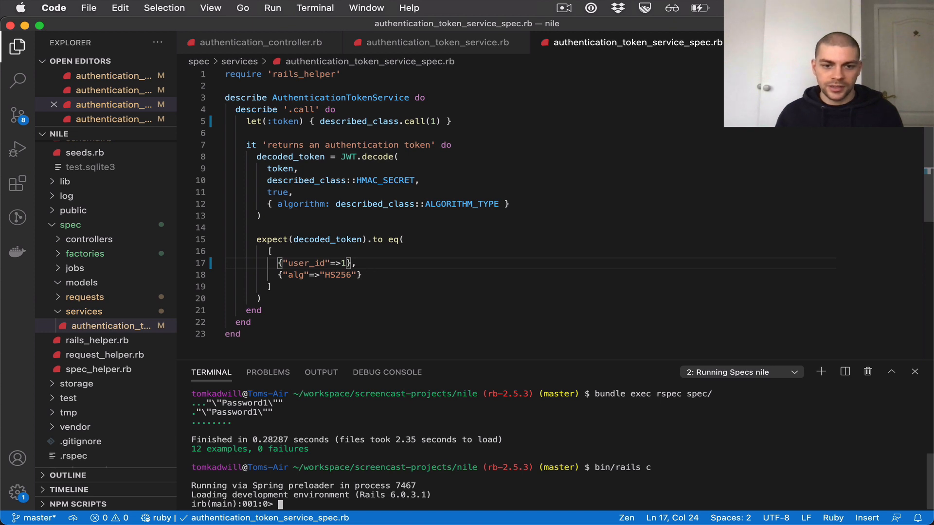
pyautogui.write('User.c')
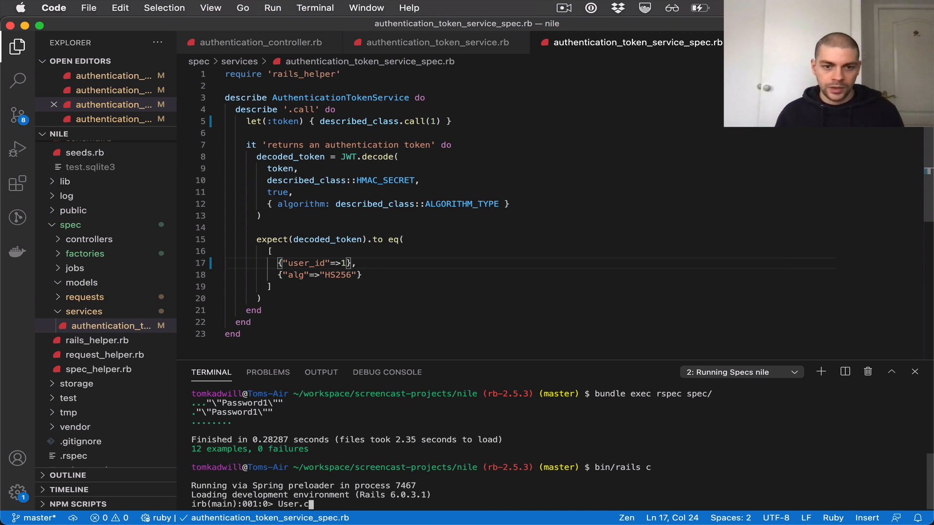
pyautogui.write('reate!(')
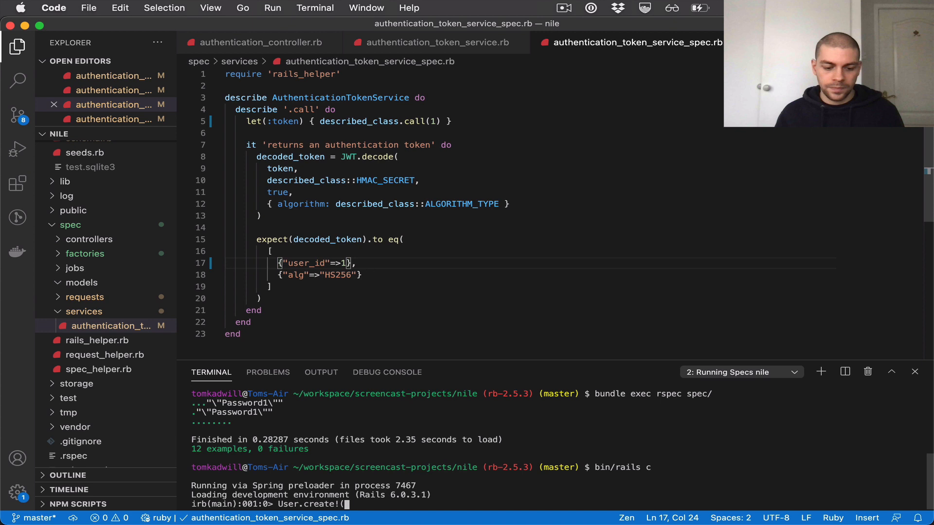
pyautogui.write("username: '")
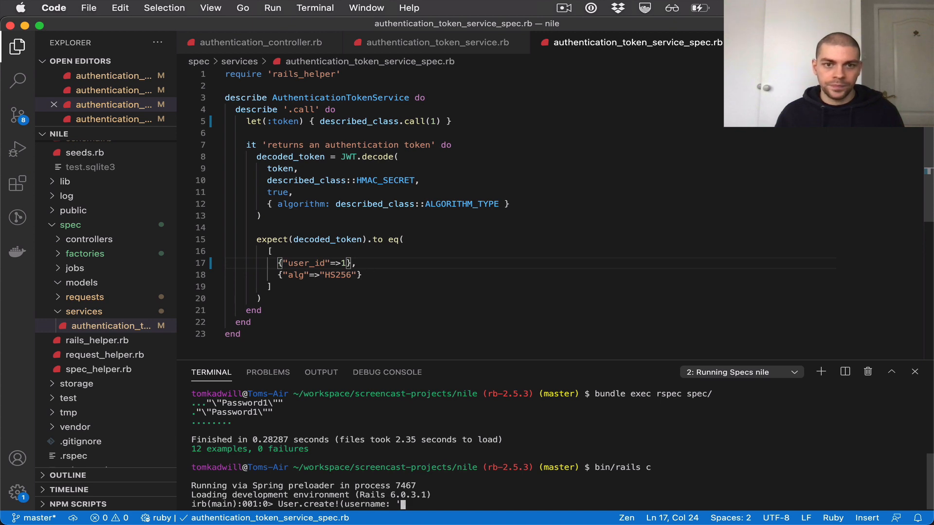
pyautogui.write('BookSeller99')
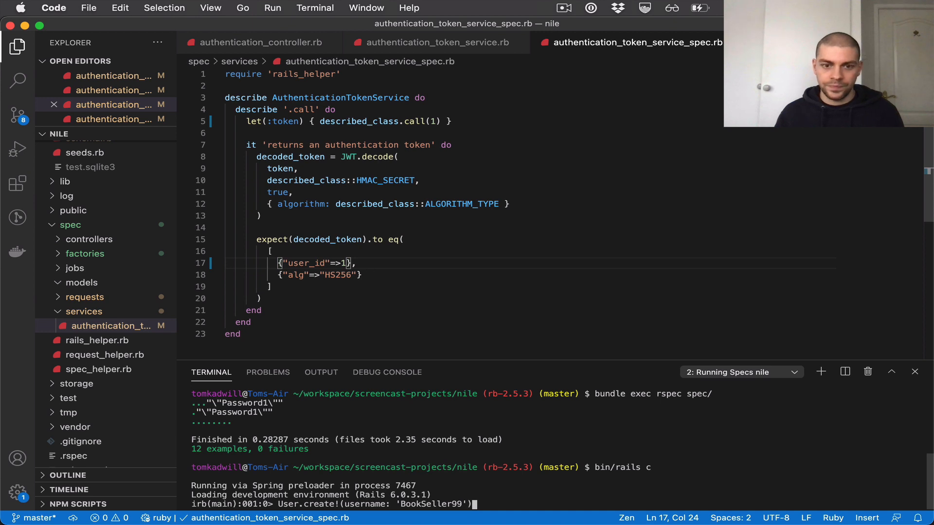
pyautogui.press('enter')
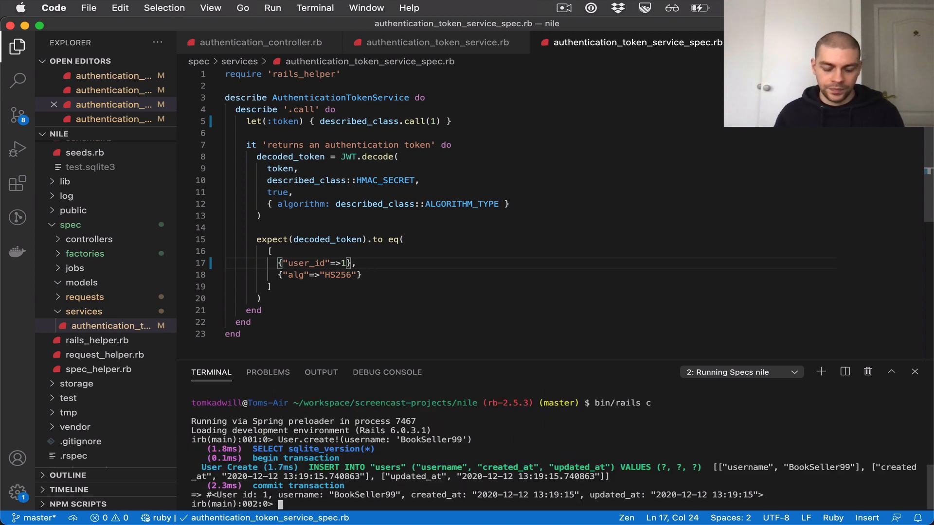
pyautogui.write('User.count')
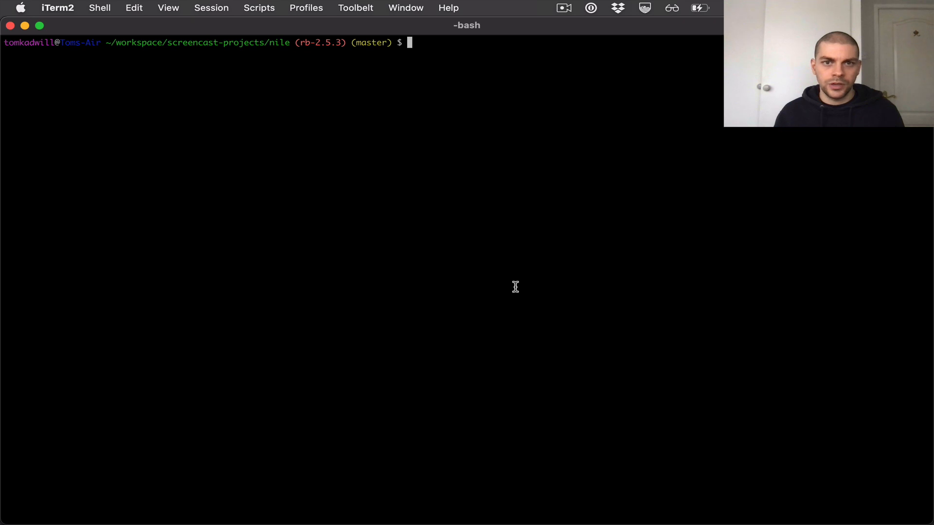
# - Start the Rails server with bin/rails s
pyautogui.write('bin/rails s')
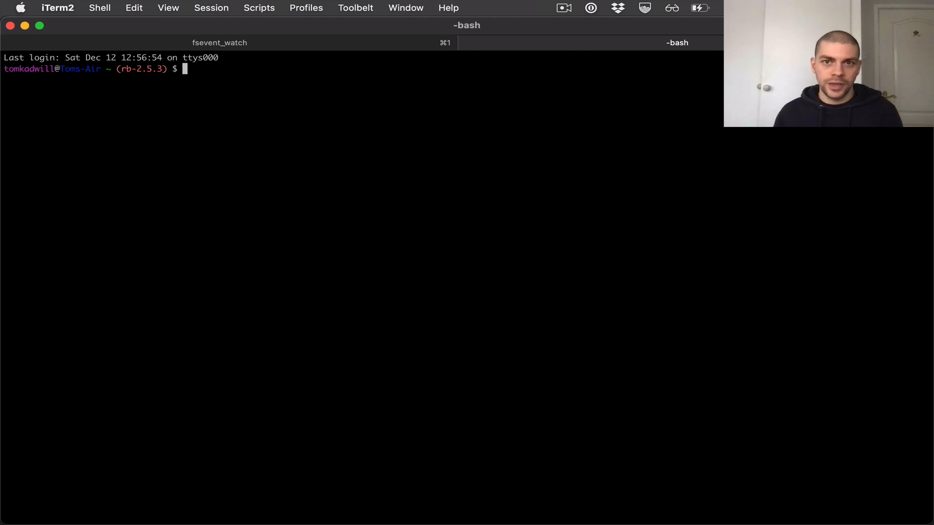
# - Compose a curl POST to localhost:3000/api/v1/authenticate with a Content-Type application/json header
pyautogui.write('curl')
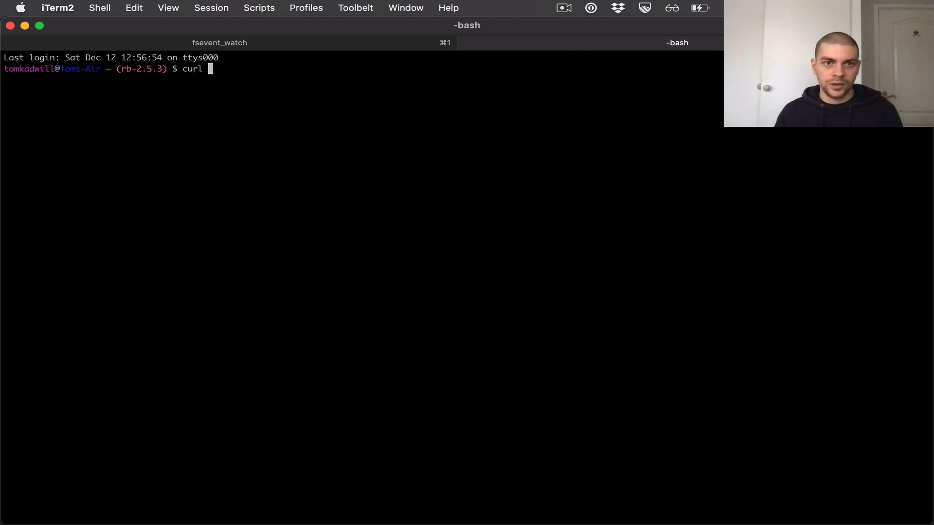
pyautogui.write('-X POST htt')
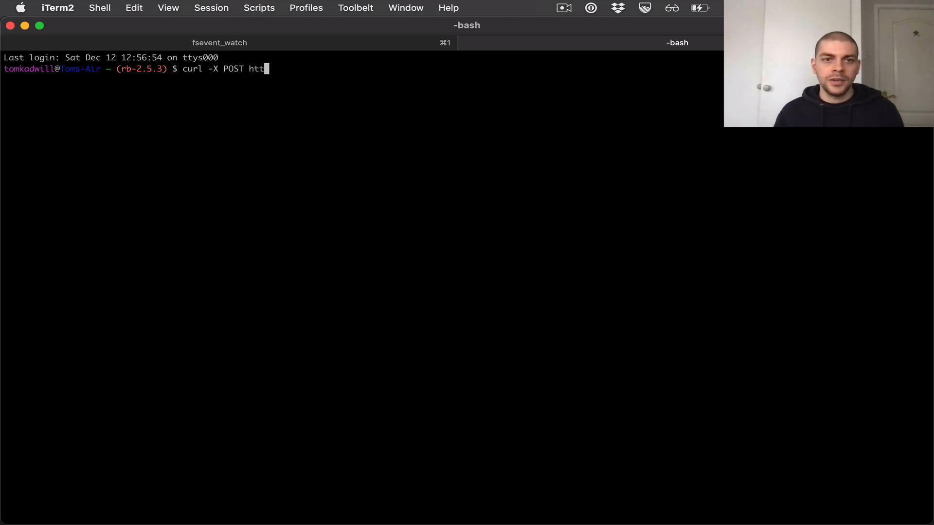
pyautogui.write('p://localho')
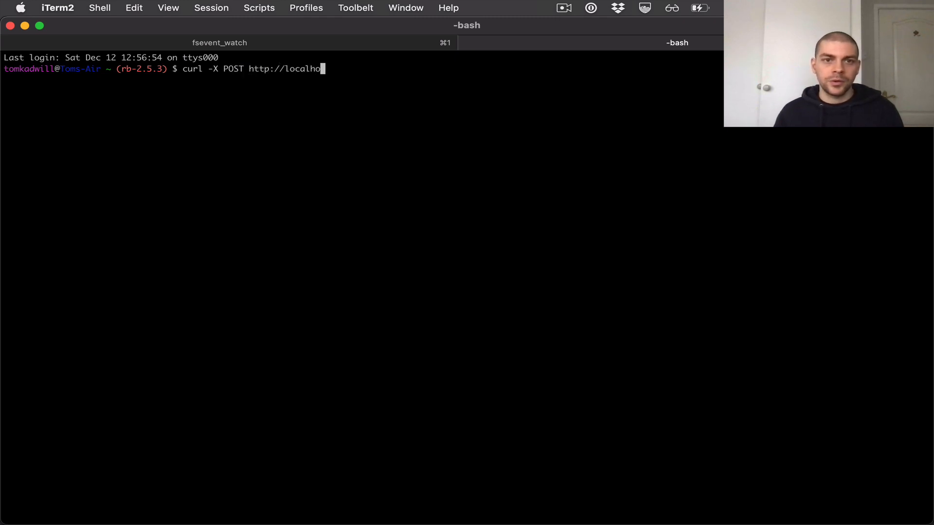
pyautogui.write('st:300')
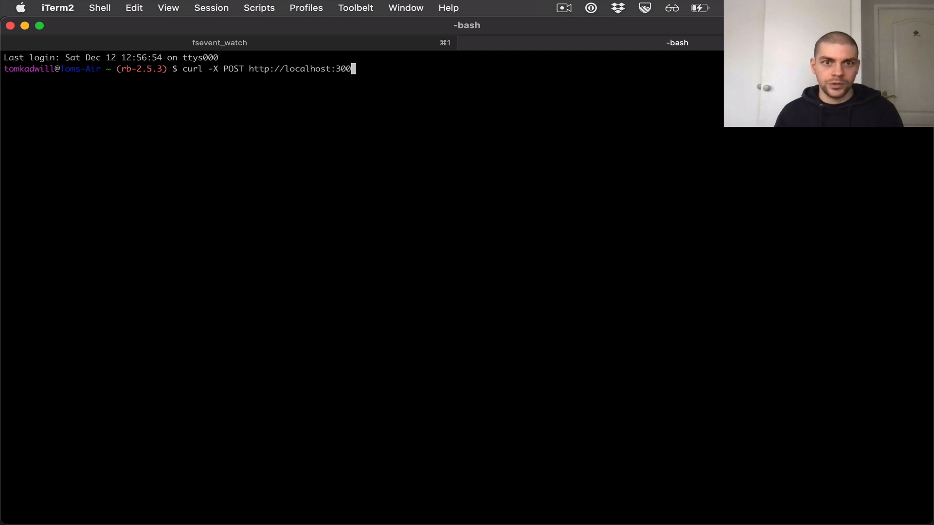
pyautogui.write('0/api/')
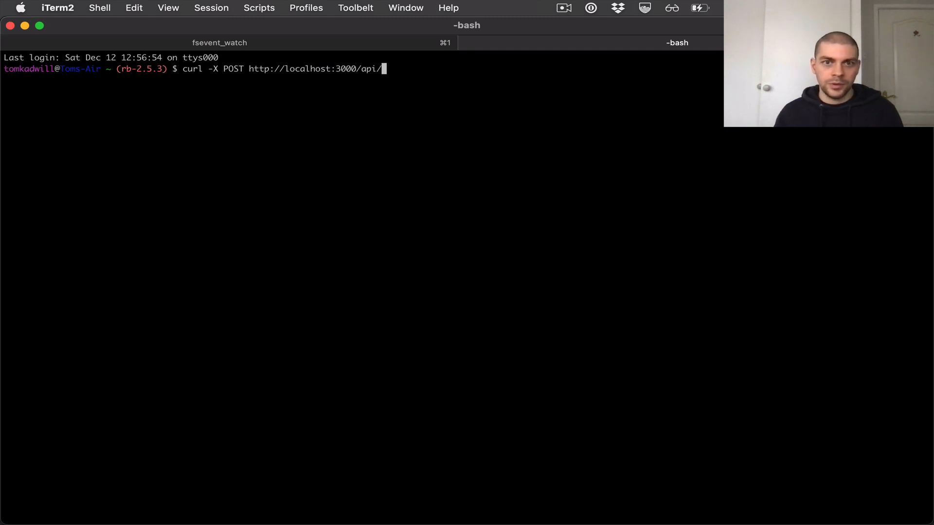
pyautogui.write('v1/autn')
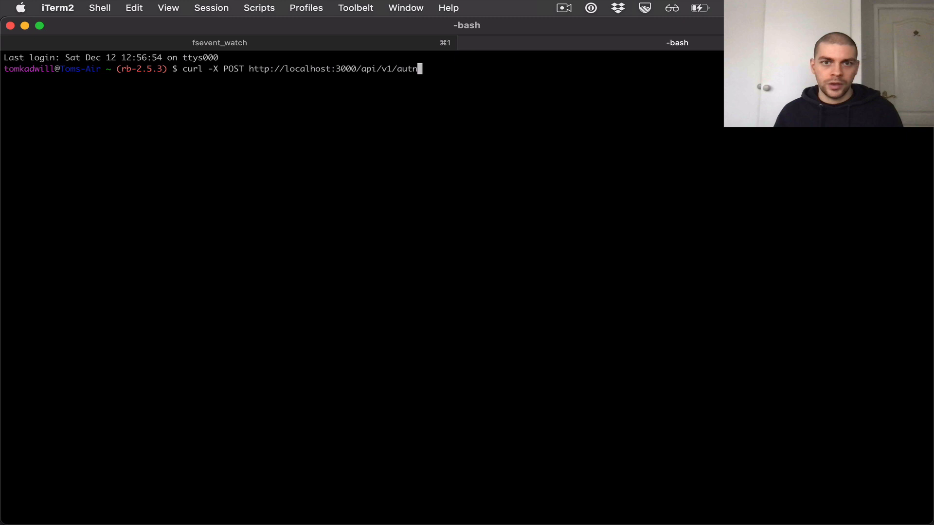
pyautogui.write('enticate')
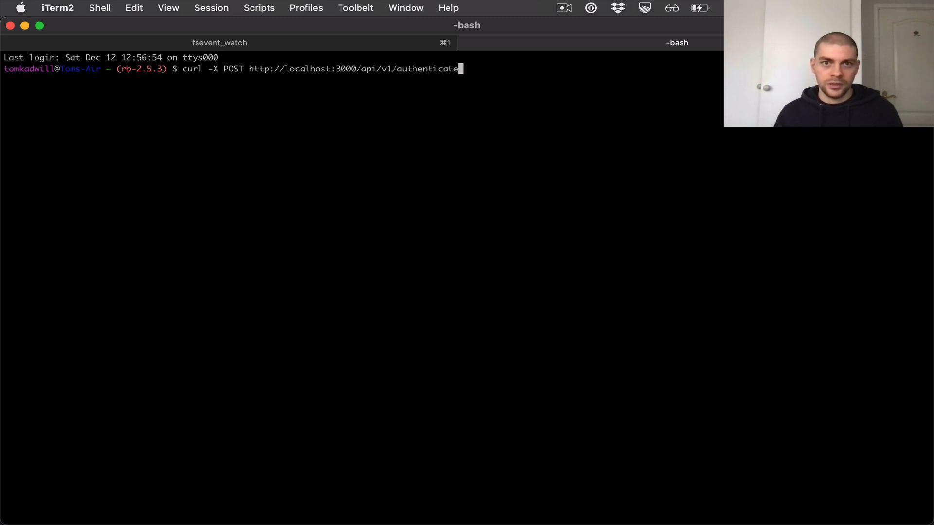
pyautogui.write('-H')
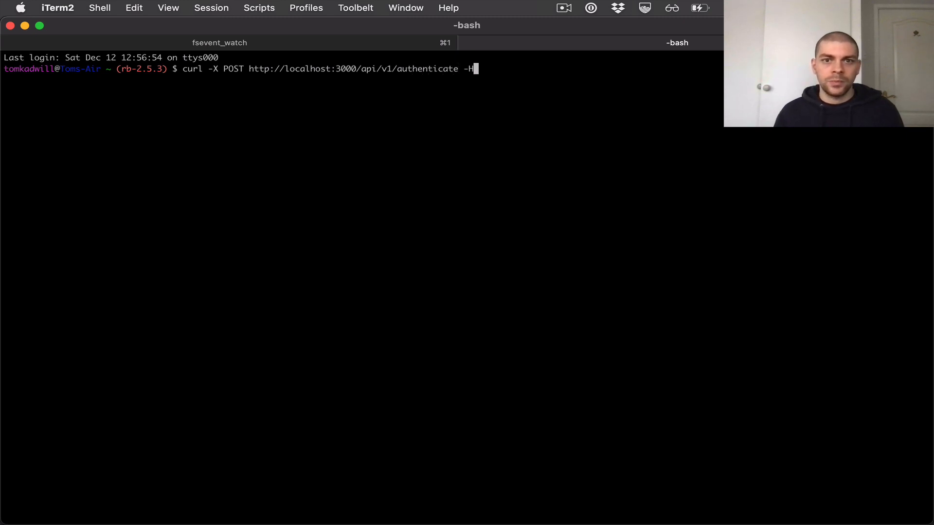
pyautogui.write('" "')
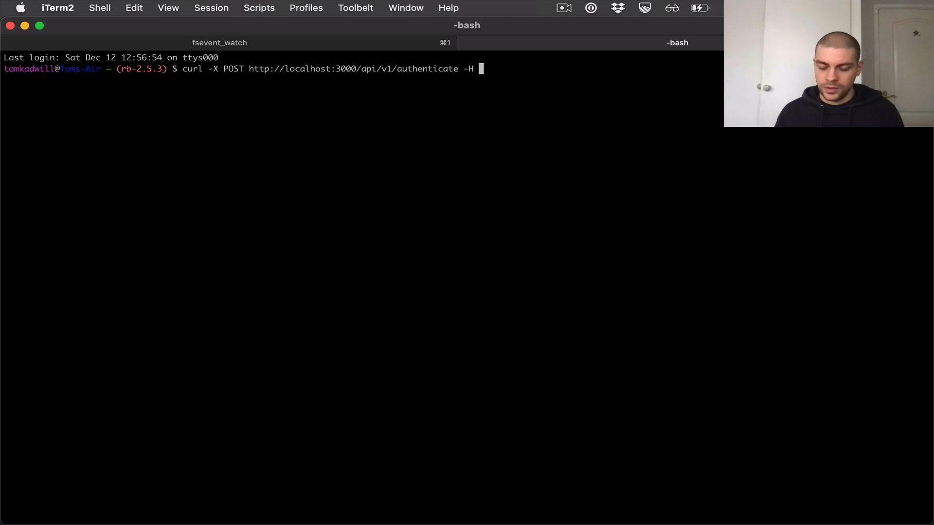
pyautogui.write('"Content')
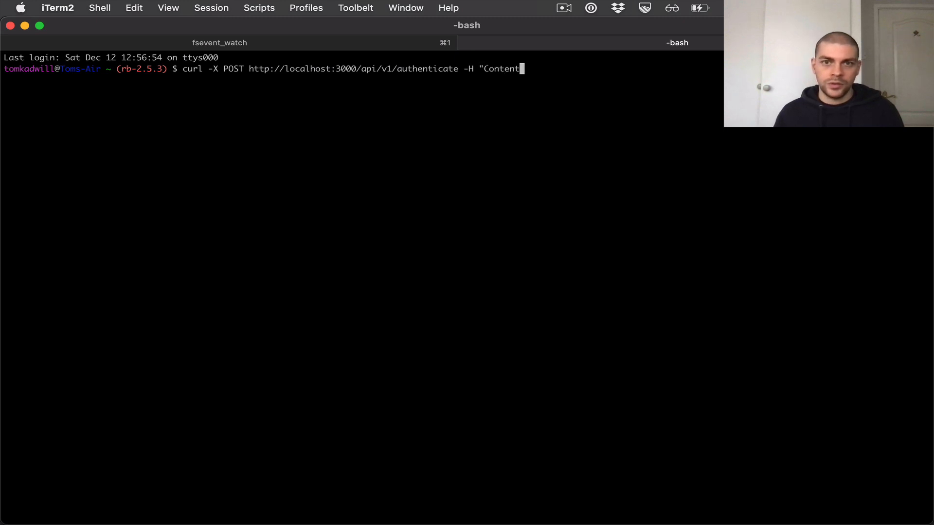
pyautogui.write('-Type: a')
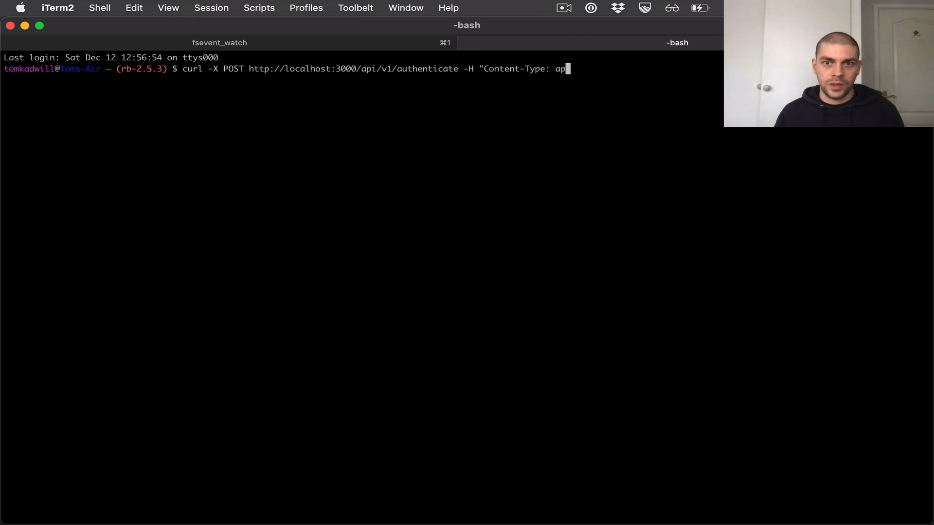
pyautogui.write('plication/json')
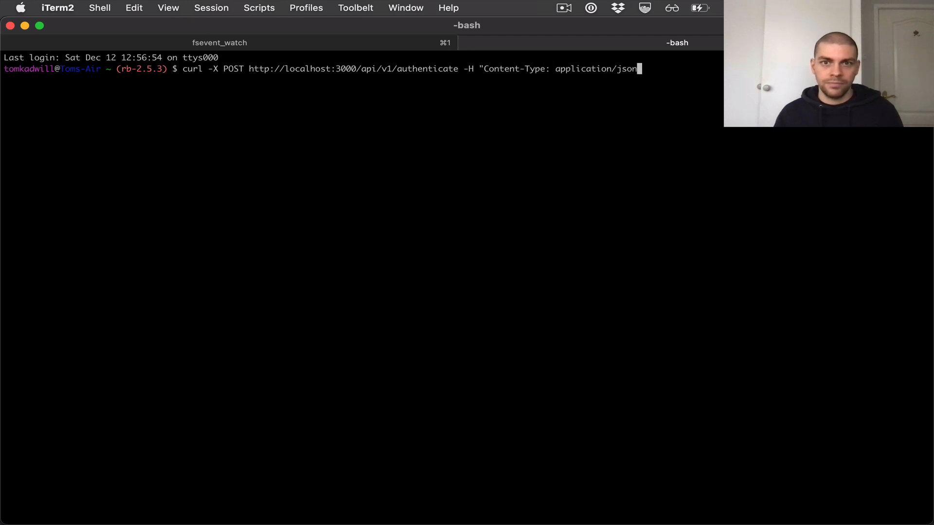
pyautogui.write('" -d')
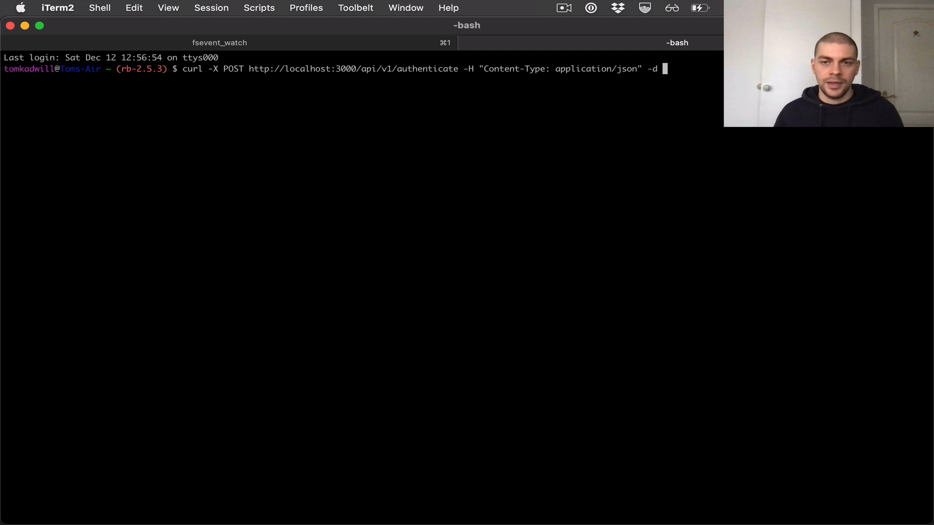
pyautogui.write('"')
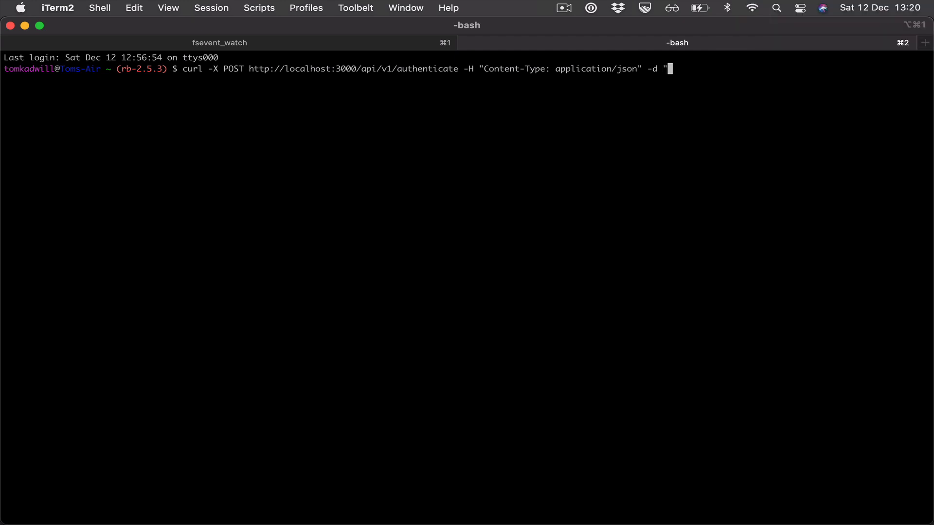
pyautogui.write("'")
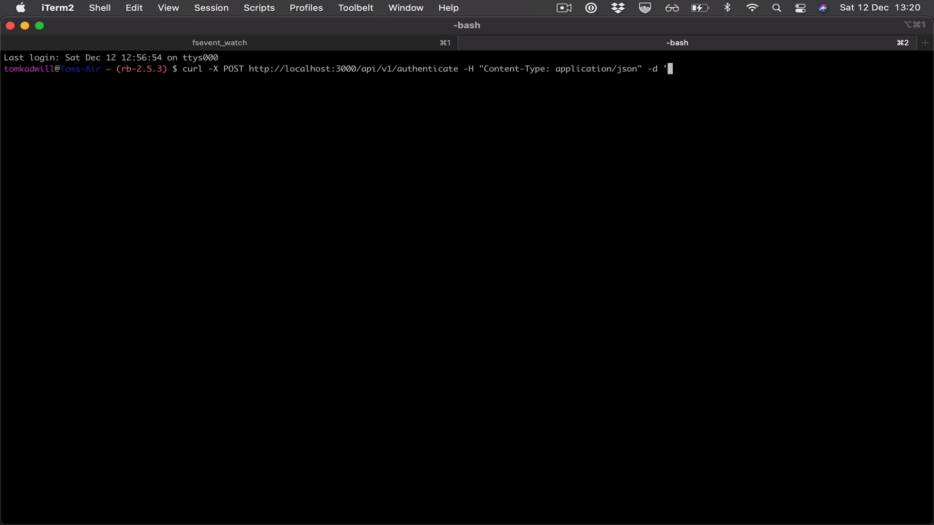
pyautogui.write('{')
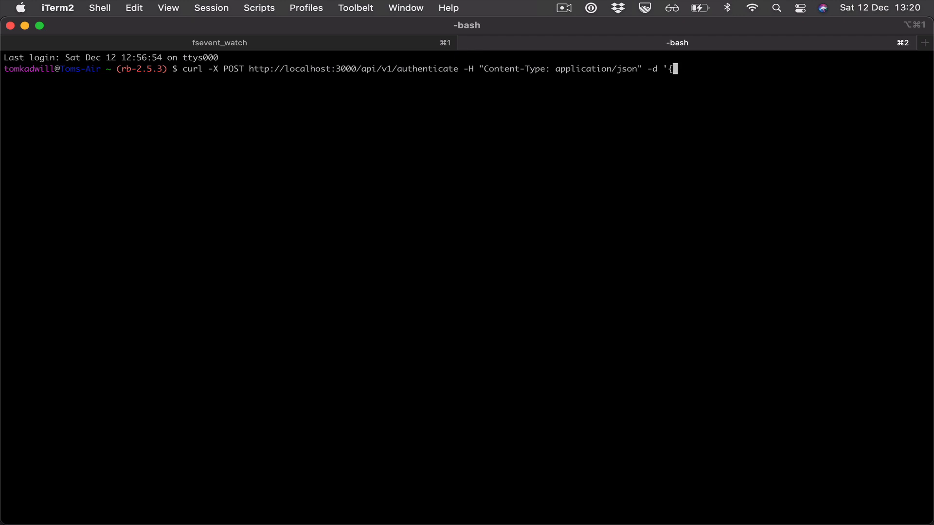
pyautogui.write('"usernmae')
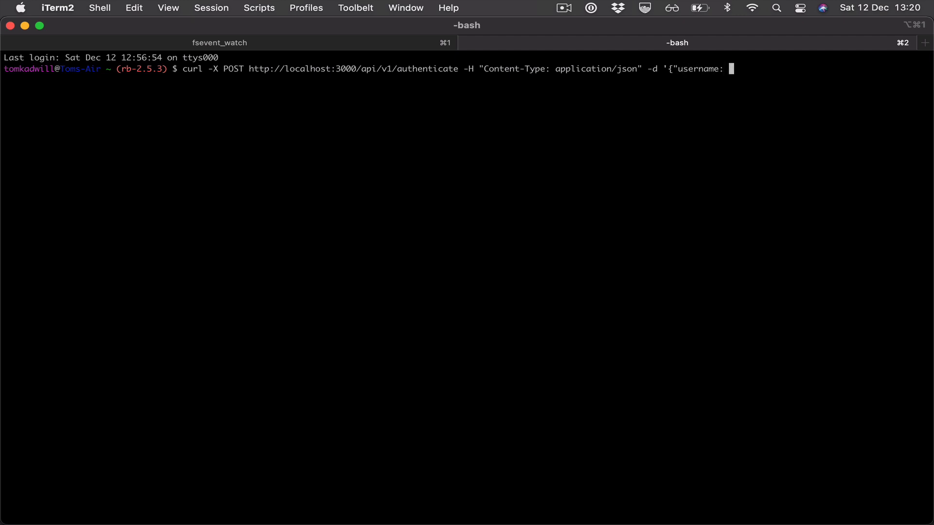
pyautogui.write('"')
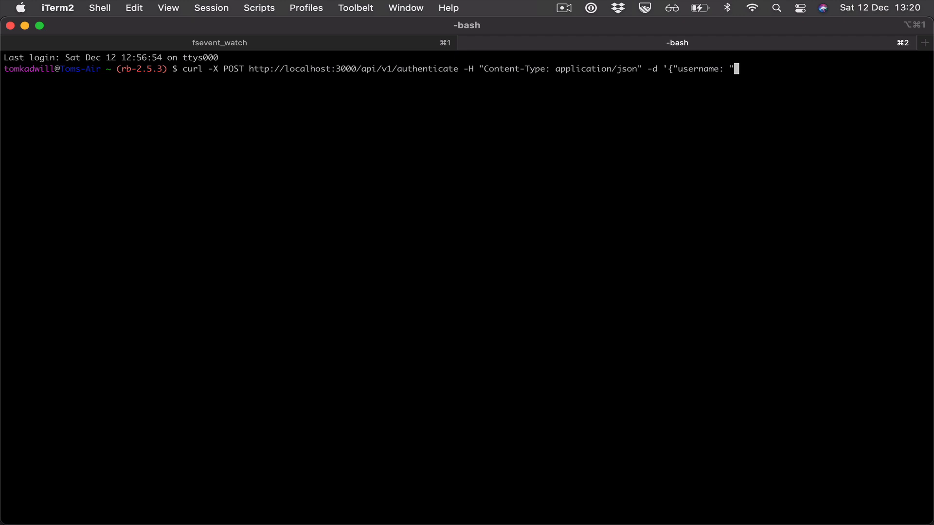
pyautogui.write('":')
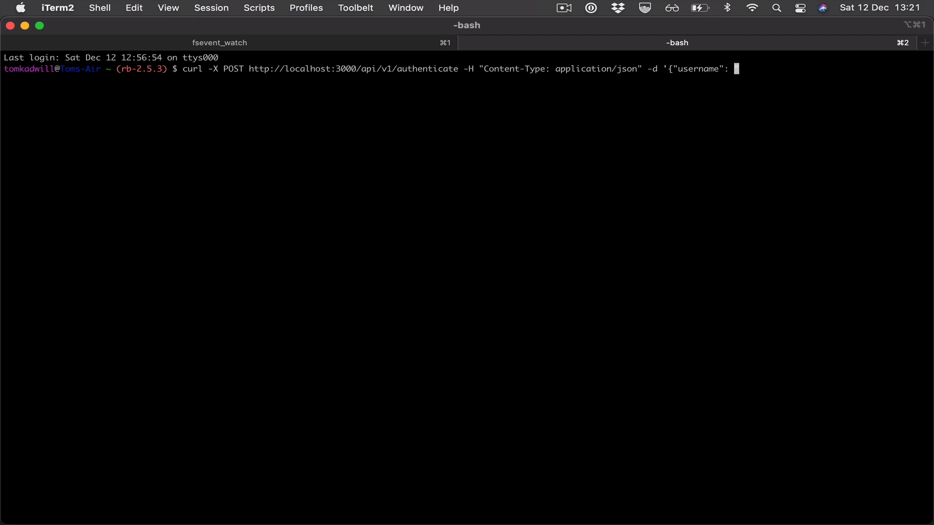
pyautogui.write('"BookS')
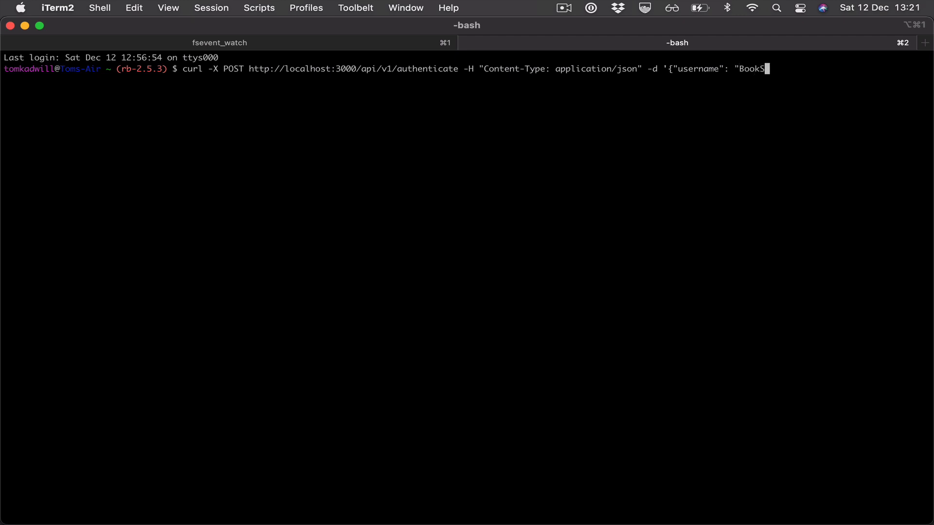
pyautogui.write('eller99",')
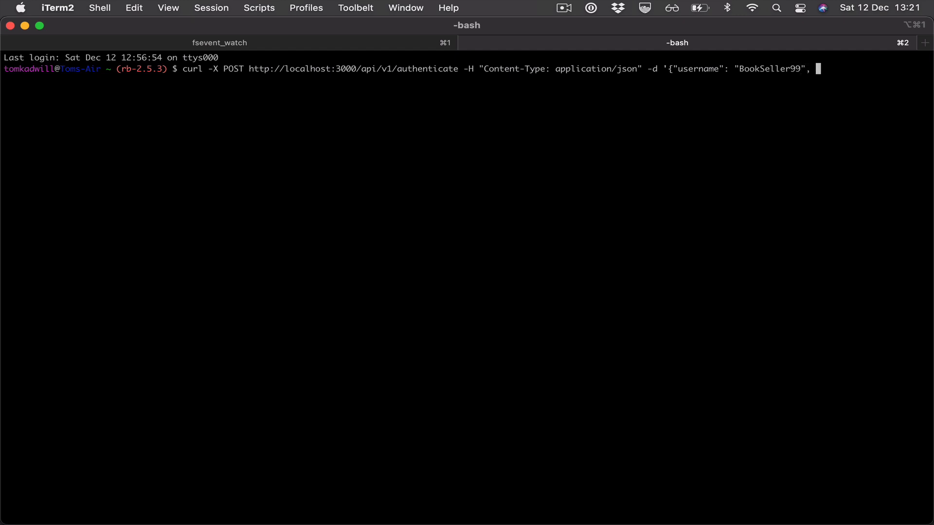
pyautogui.write('"')
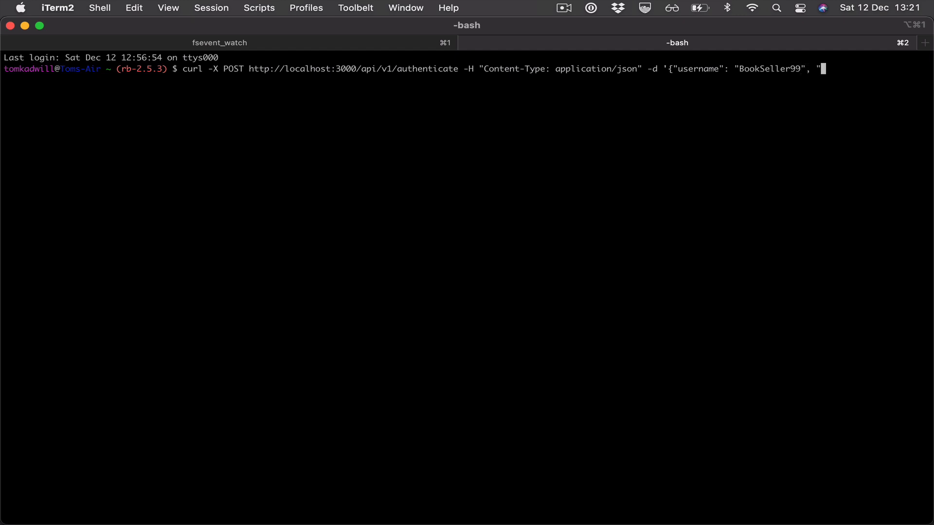
pyautogui.write('password":')
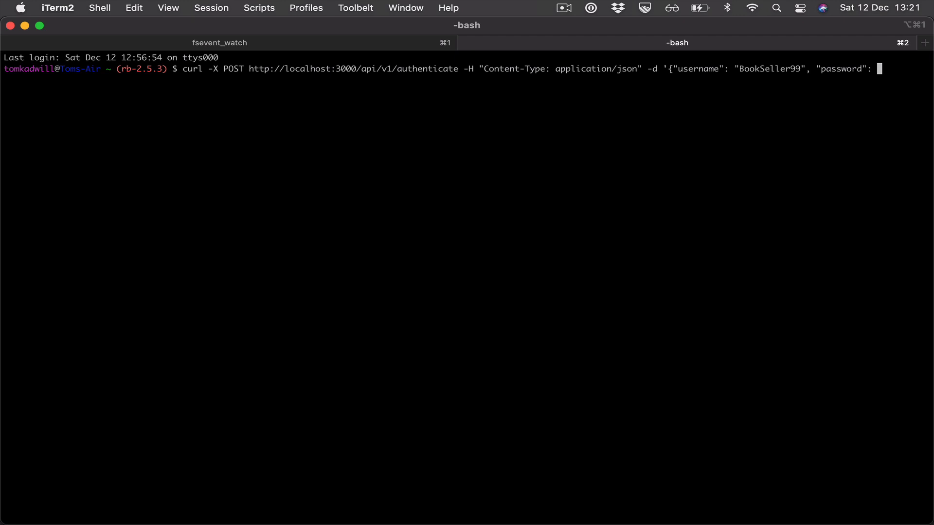
pyautogui.write('"blah"}')
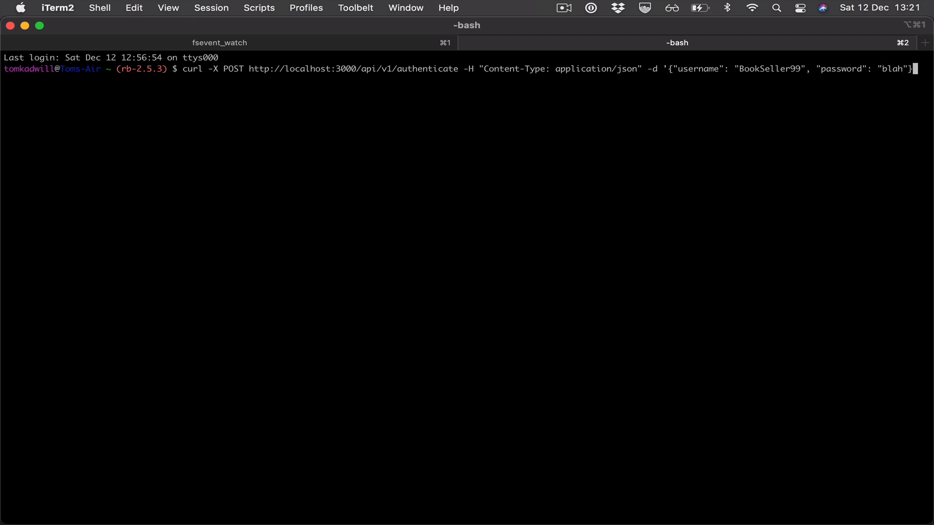
pyautogui.write("'")
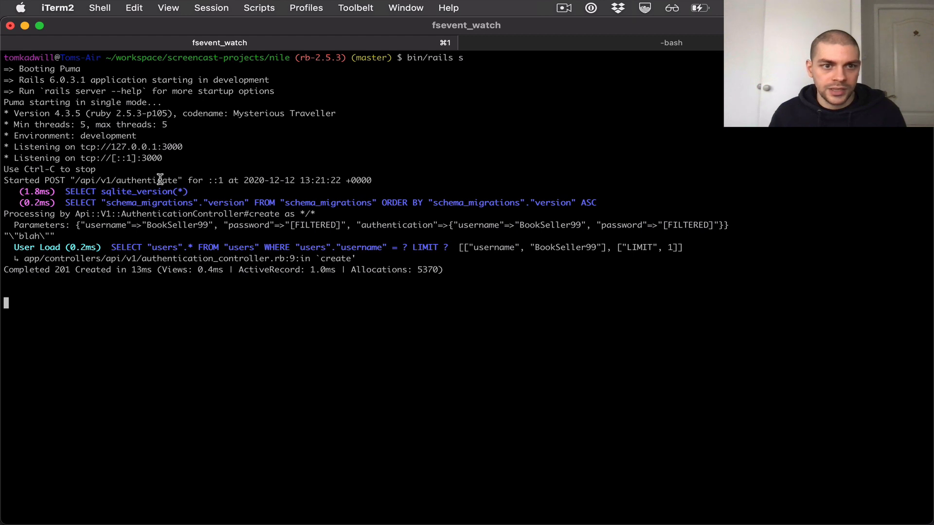
pyautogui.moveTo(90, 225)
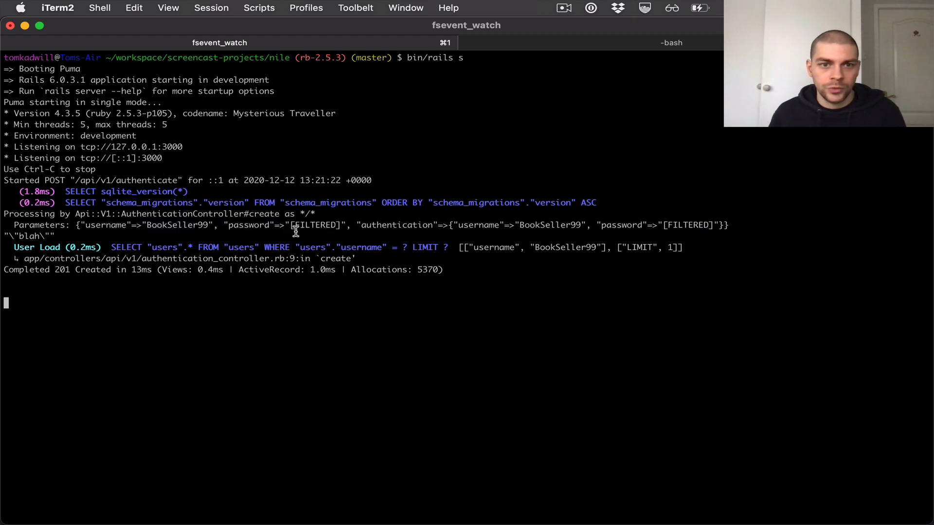
# - Highlight the filtered password and the User Load query for BookSeller99 in the server log
pyautogui.doubleClick(315, 225)
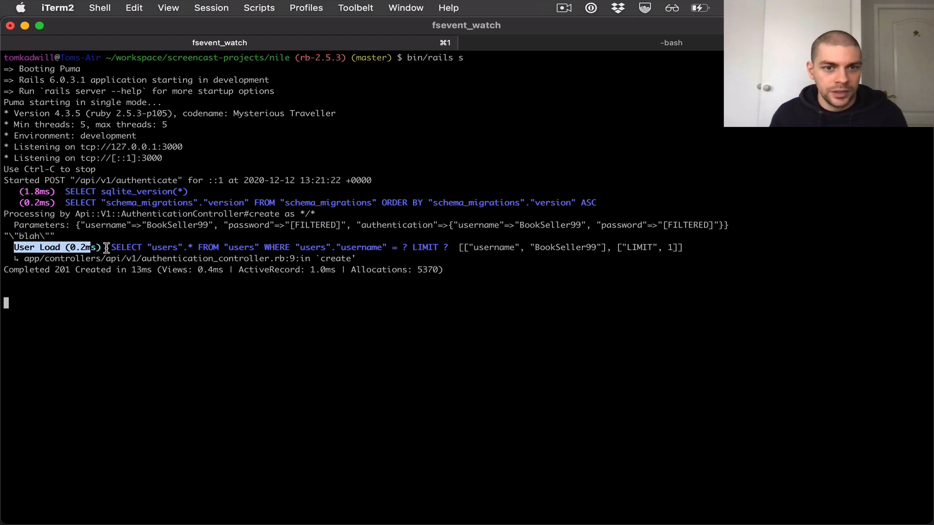
pyautogui.moveTo(104, 247); pyautogui.dragTo(384, 247)
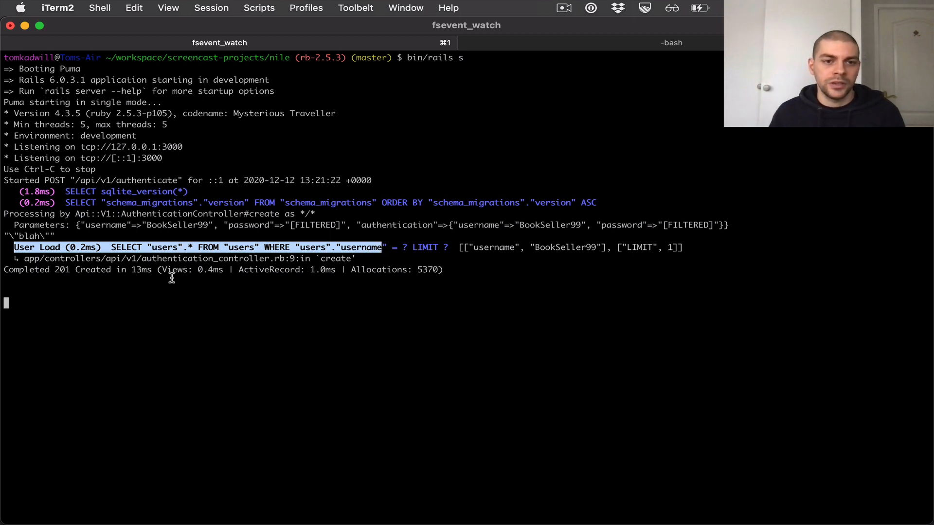
pyautogui.moveTo(548, 48)
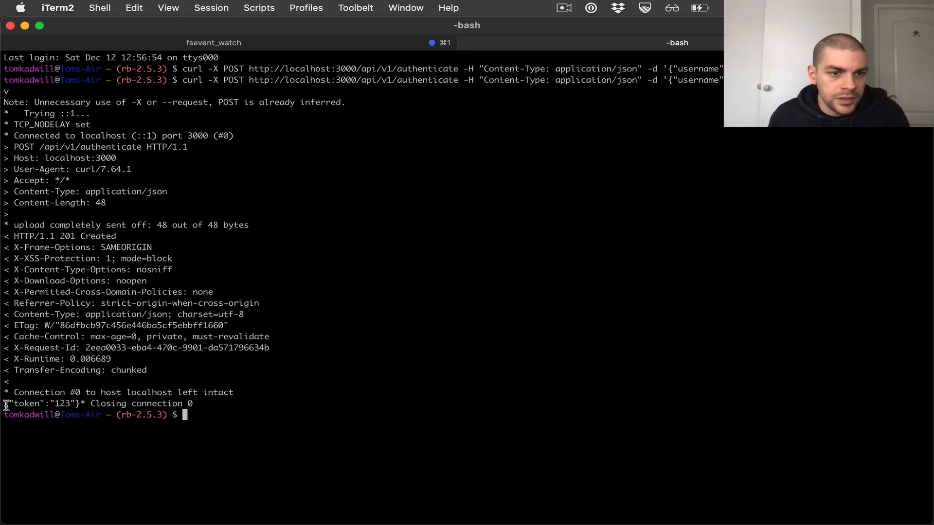
# - Highlight the placeholder token 123 in the verbose curl response body
pyautogui.doubleClick(42, 404)
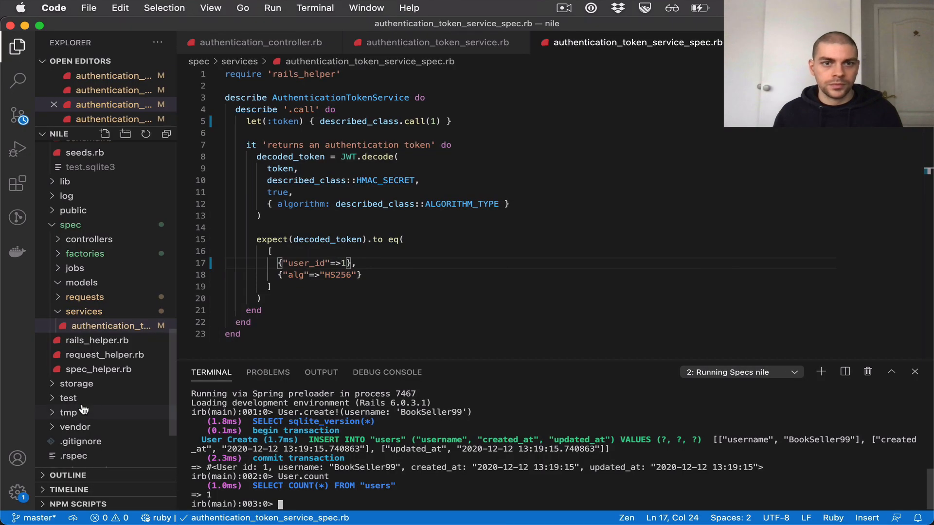
# - Locate authentication_controller.rb via Quick Open
pyautogui.write('con')
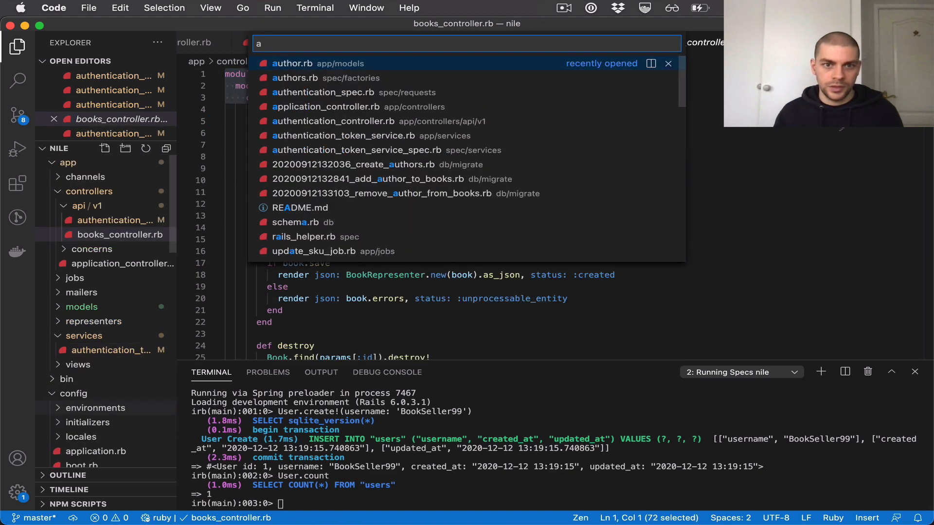
pyautogui.click(326, 121)
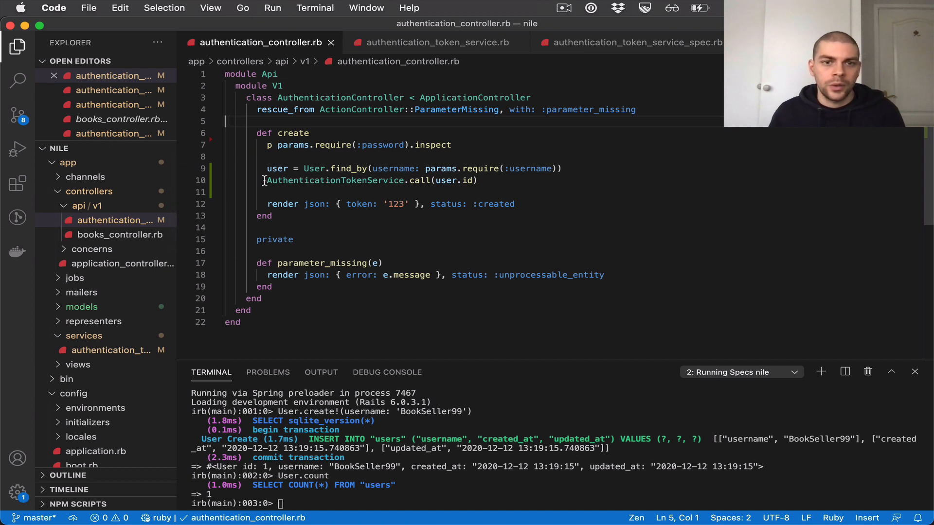
pyautogui.moveTo(351, 180)
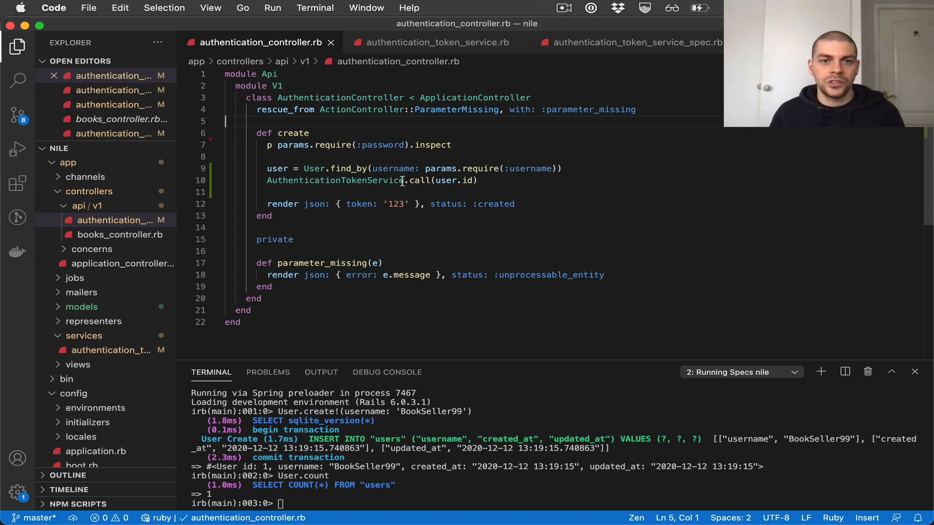
pyautogui.moveTo(267, 181)
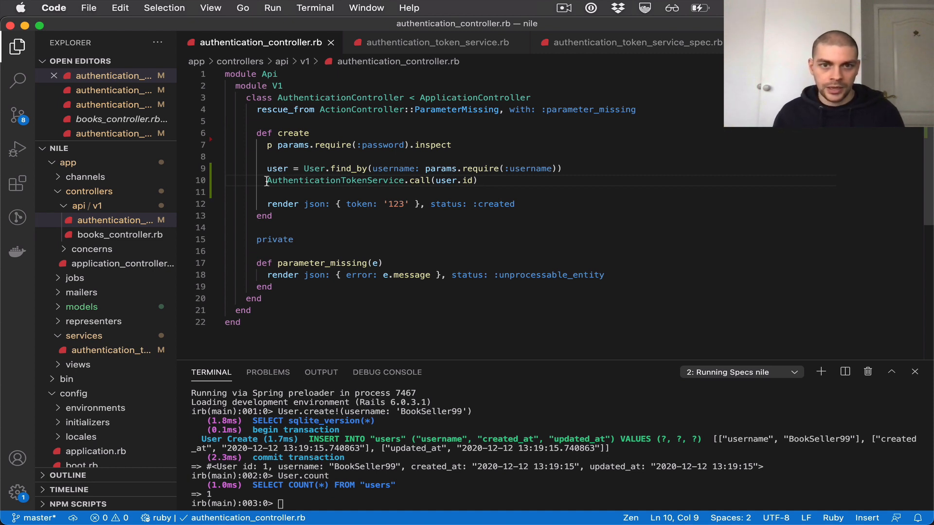
# - Assign token = AuthenticationTokenService.call(user.id) and render json: { token: token }
pyautogui.write('tk')
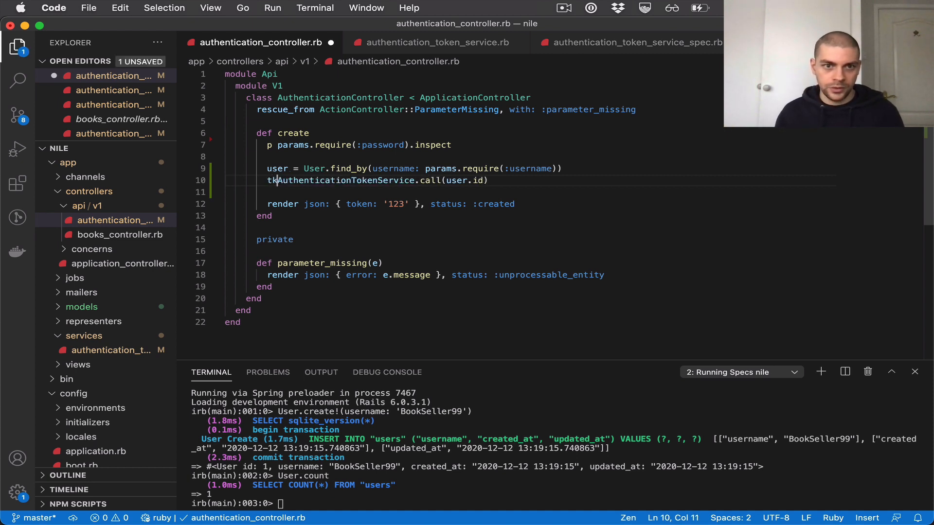
pyautogui.write('oken =')
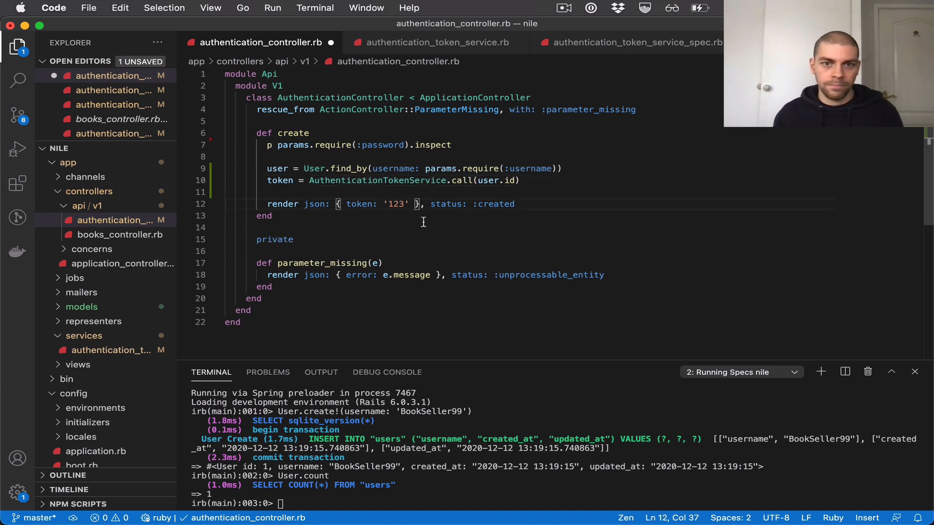
pyautogui.write('token')
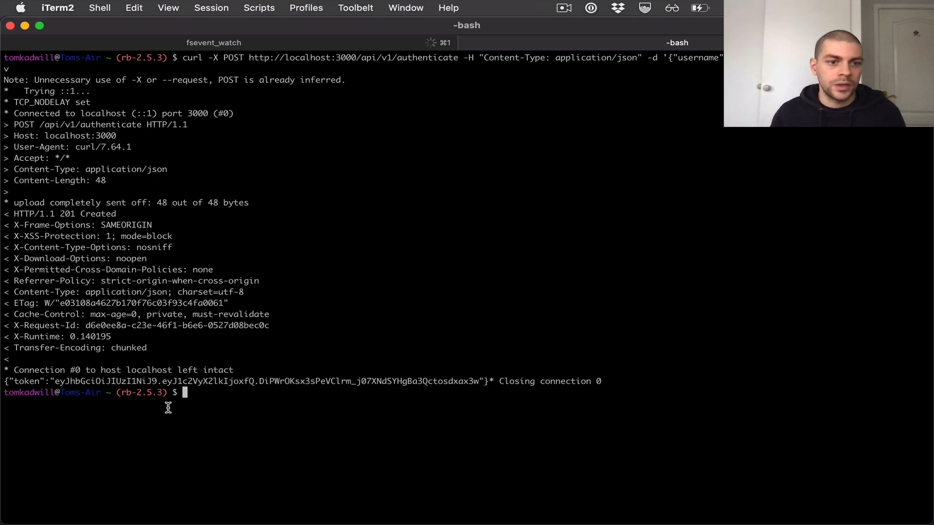
# - Select the full JWT value in the curl response and copy it for jwt.io
pyautogui.doubleClick(26, 381)
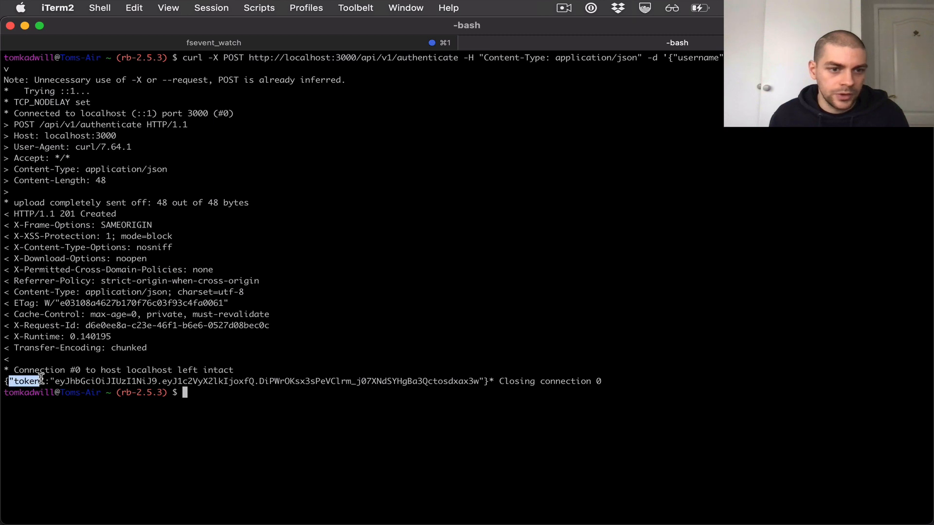
pyautogui.moveTo(56, 382); pyautogui.dragTo(156, 381)
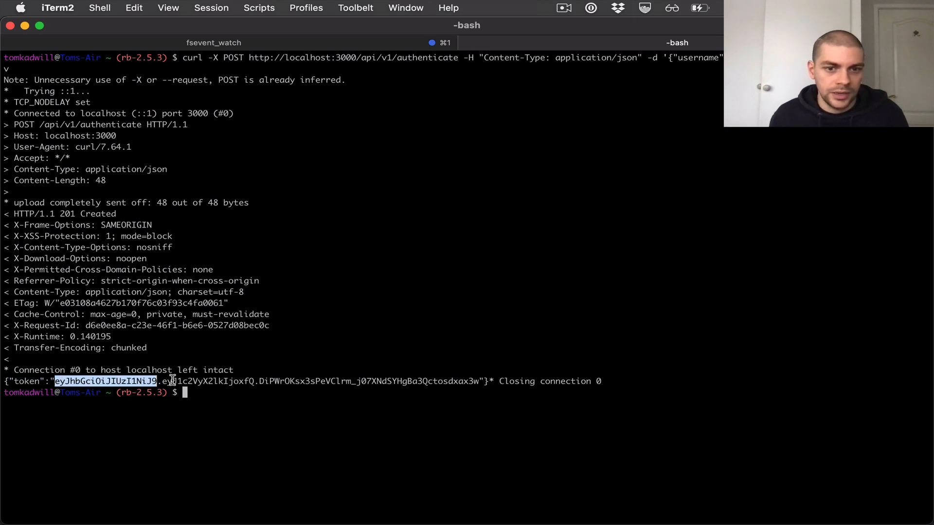
pyautogui.moveTo(156, 382); pyautogui.dragTo(454, 381)
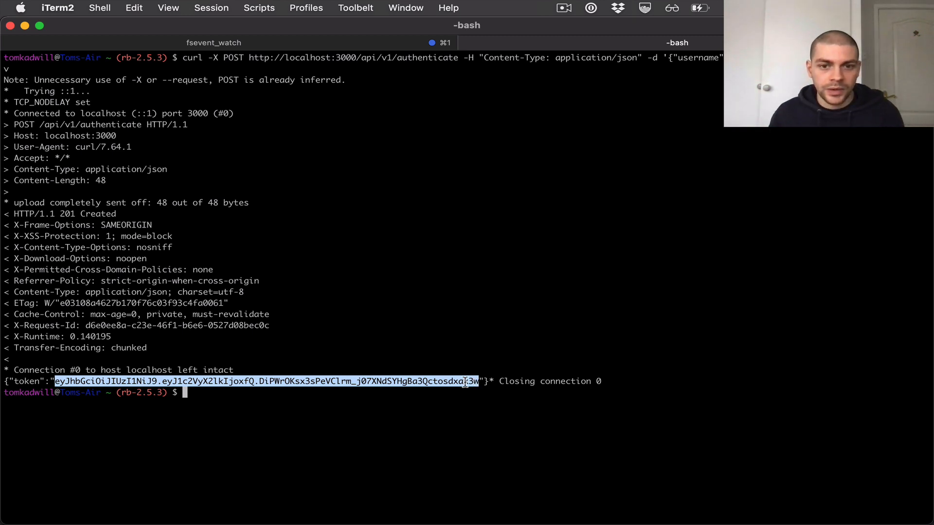
pyautogui.press('cmd+tab')
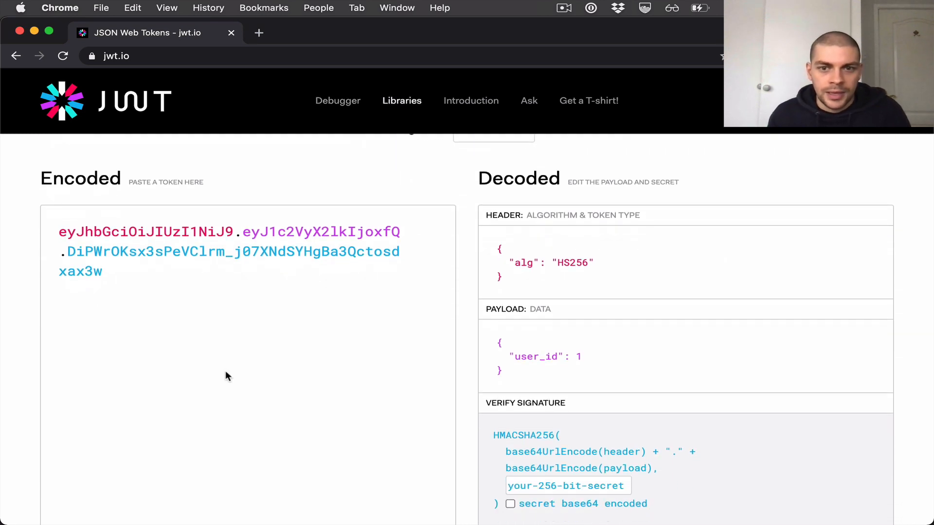
pyautogui.moveTo(582, 263)
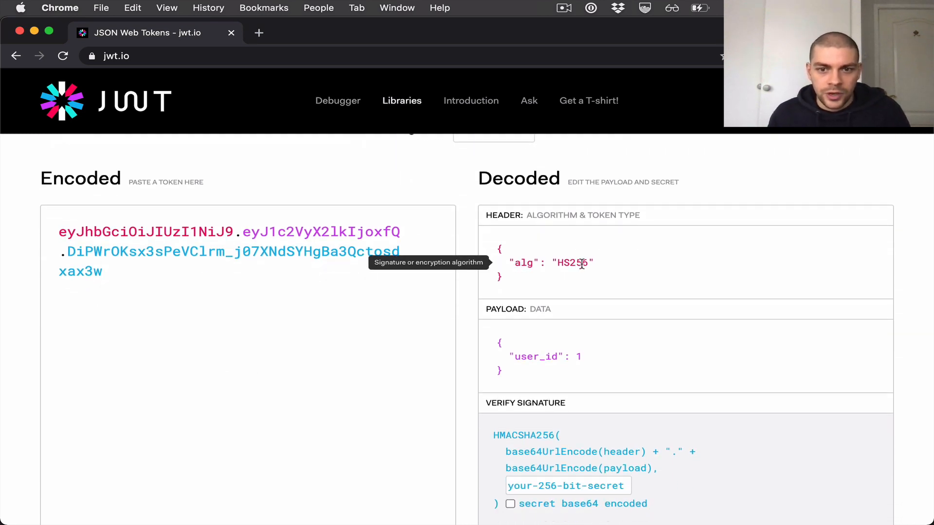
# - Review the decoded token on jwt.io, then select HMAC_SECRET in authentication_token_service.rb
pyautogui.scroll(-3)
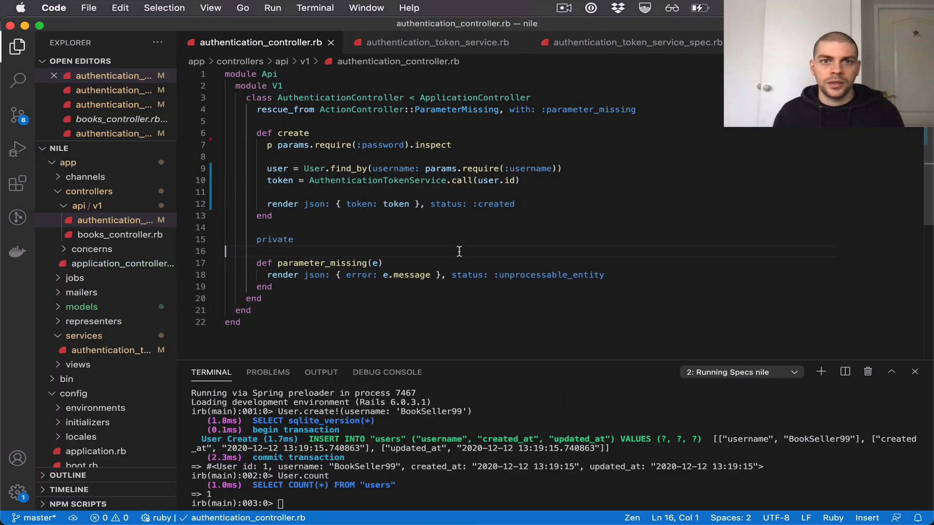
pyautogui.write('token')
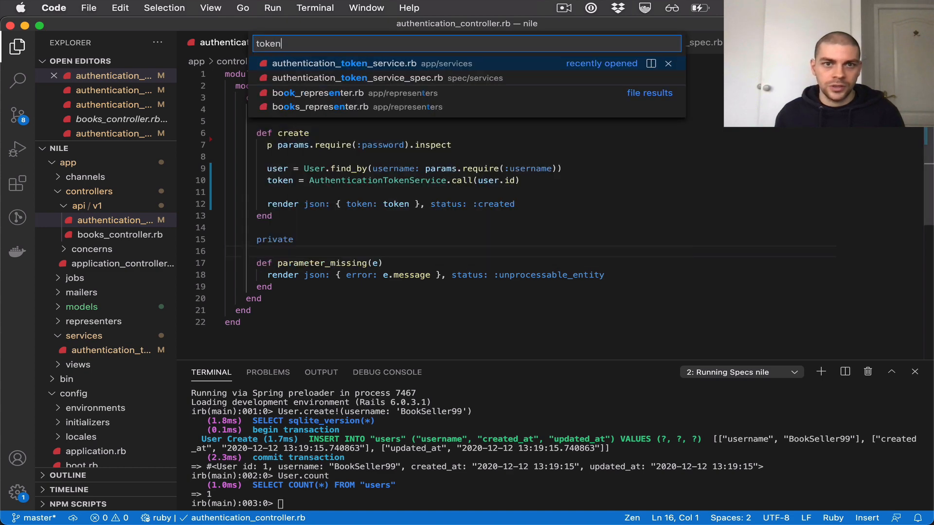
pyautogui.click(345, 63)
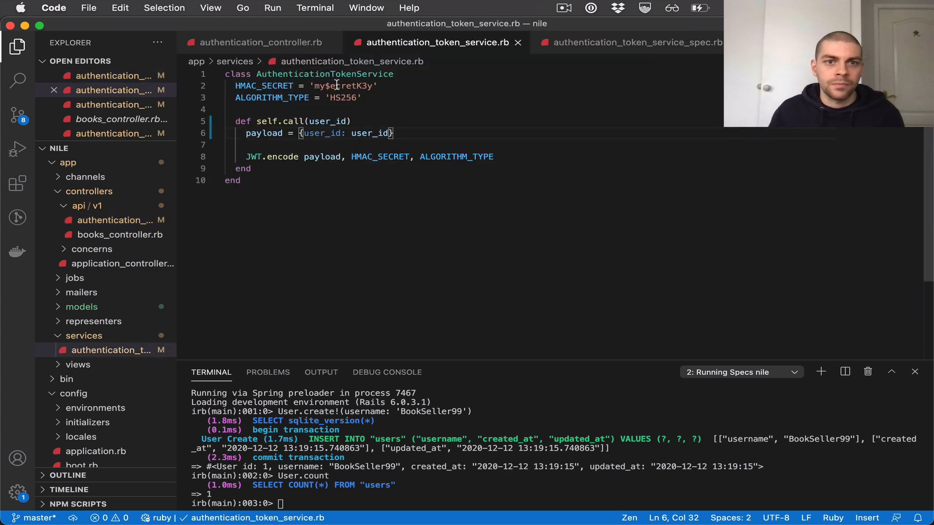
pyautogui.doubleClick(343, 86)
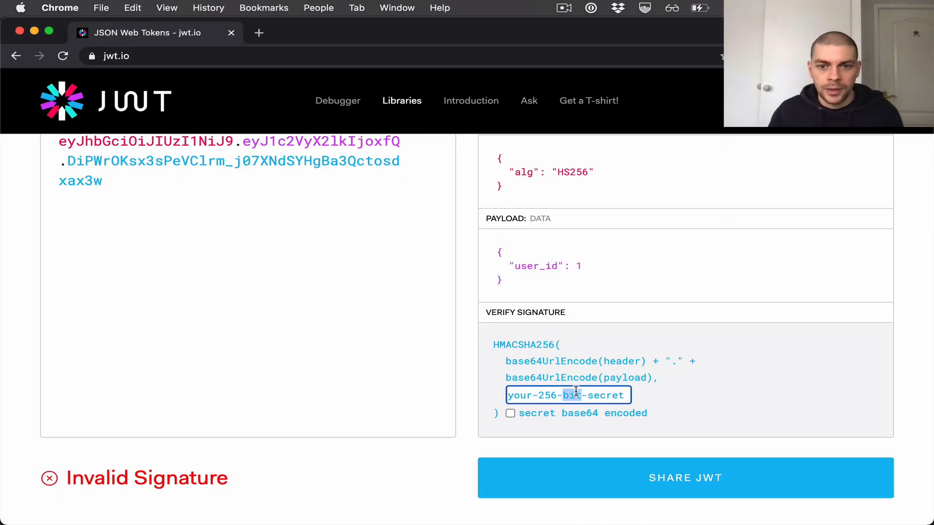
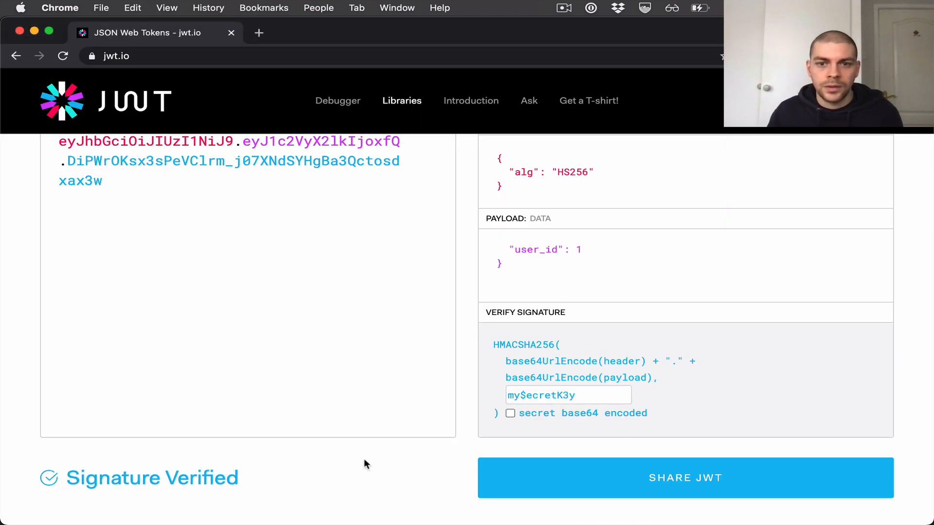
pyautogui.doubleClick(103, 477)
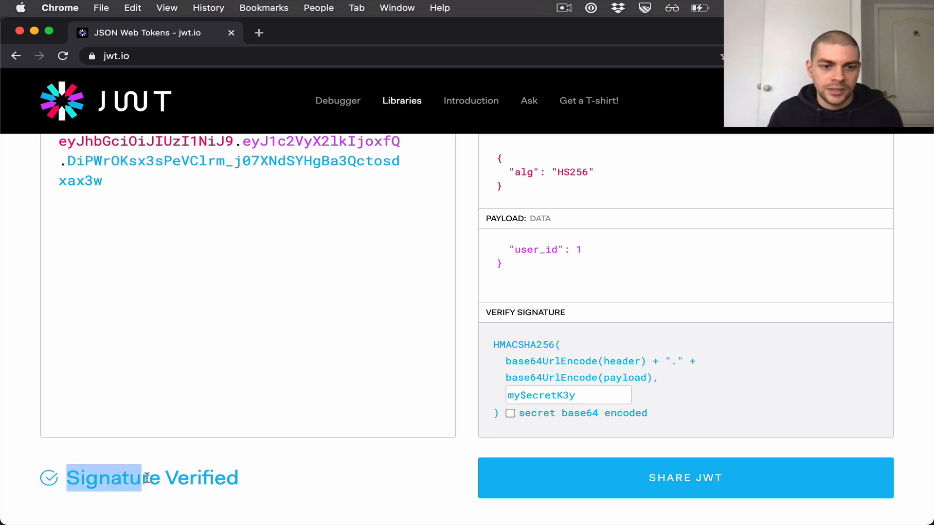
pyautogui.scroll(-3)
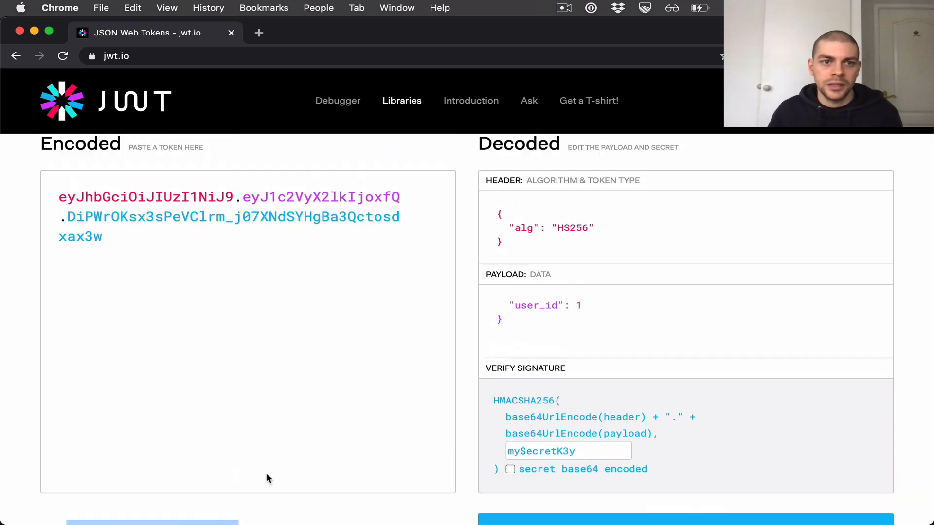